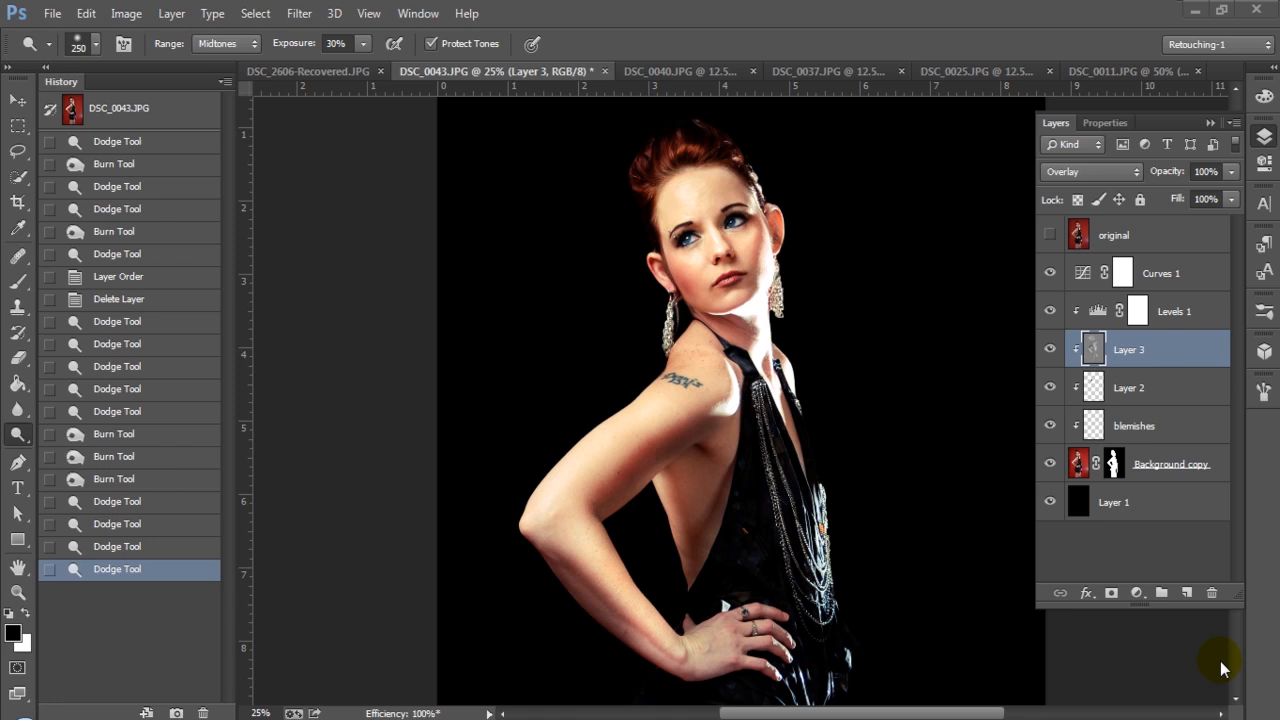
mouse_move(1183, 665)
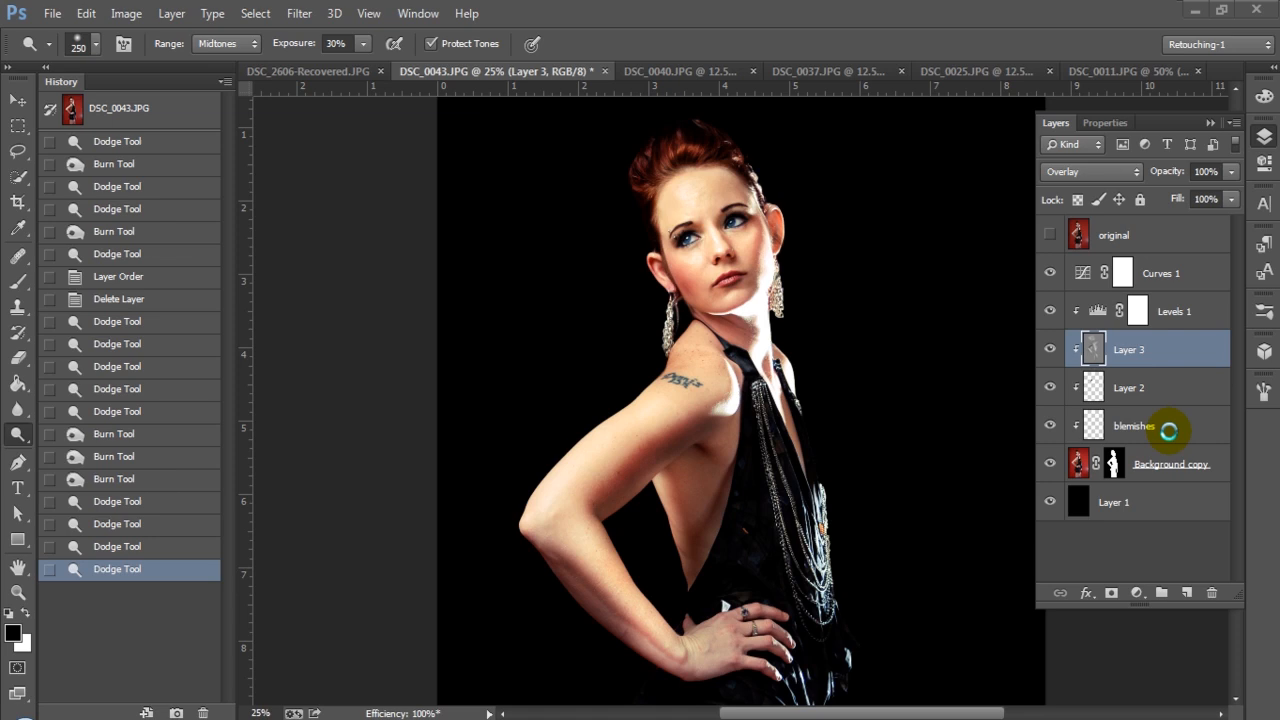
Delete the retouching layers and hide the original red-background photo layer
click(1134, 425)
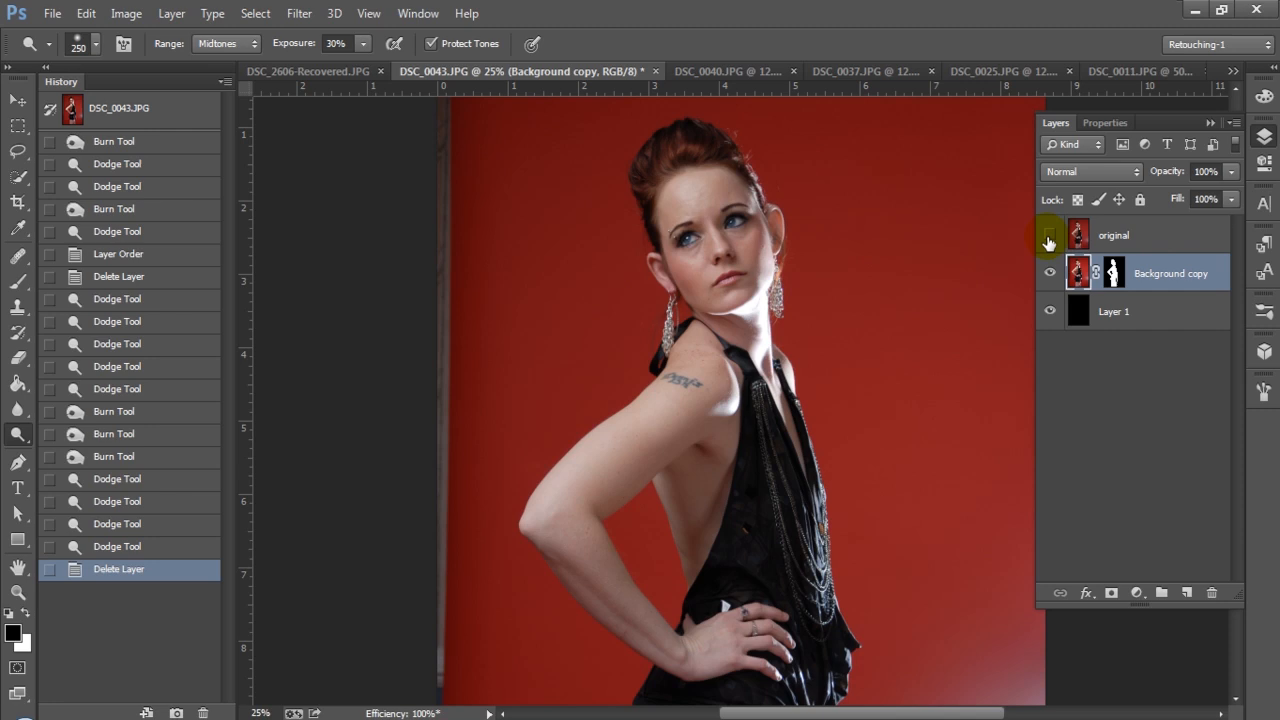
click(1050, 235)
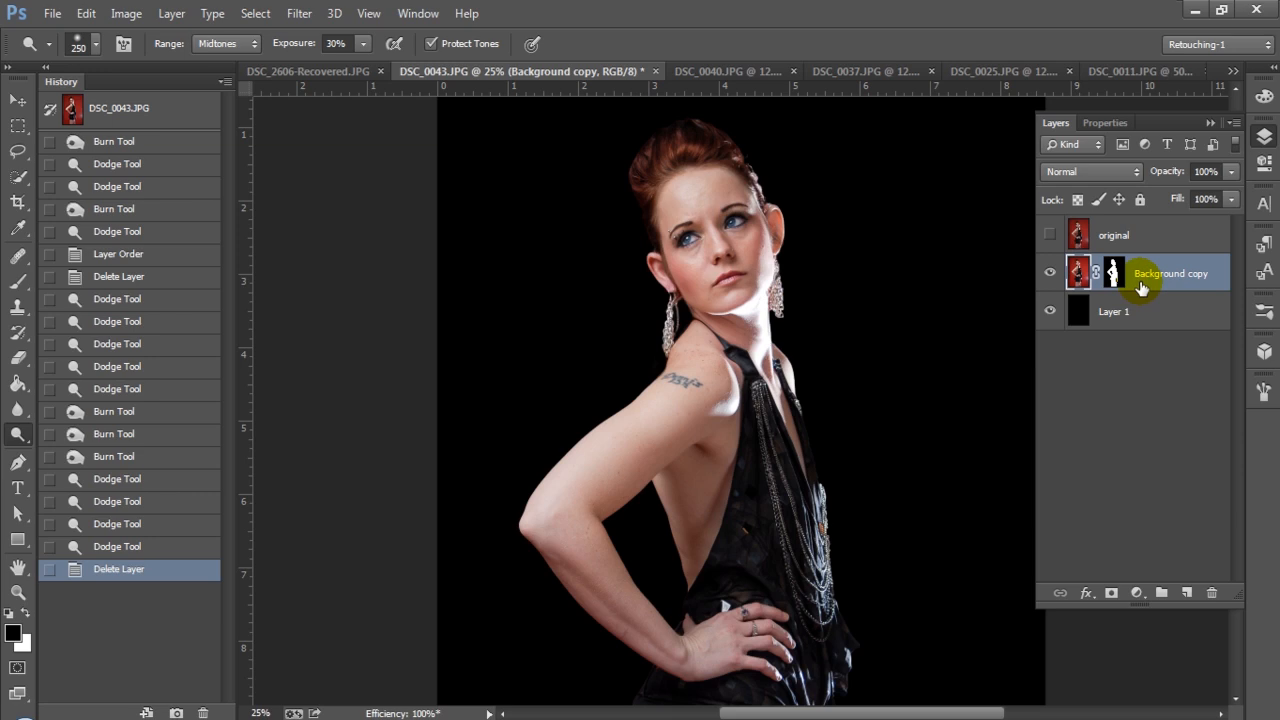
mouse_move(938, 282)
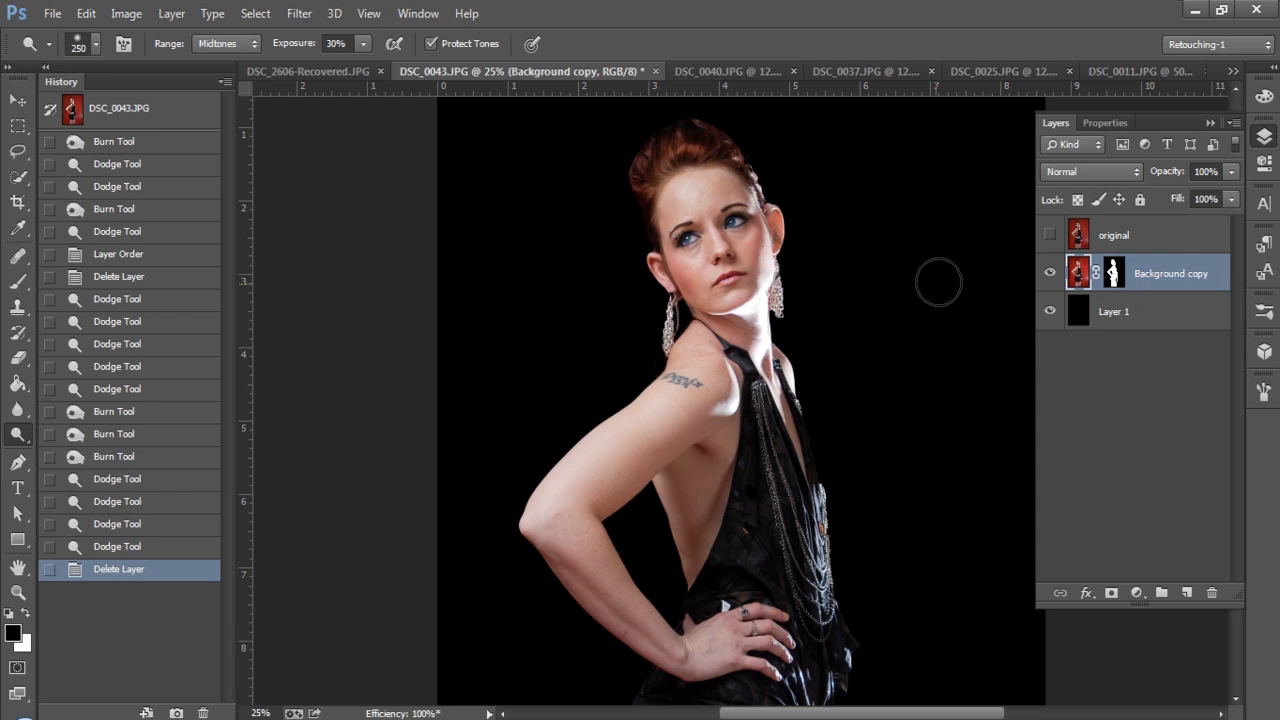
Zoom to 66.7% on the model's face and choose the Healing Brush Tool
click(1050, 235)
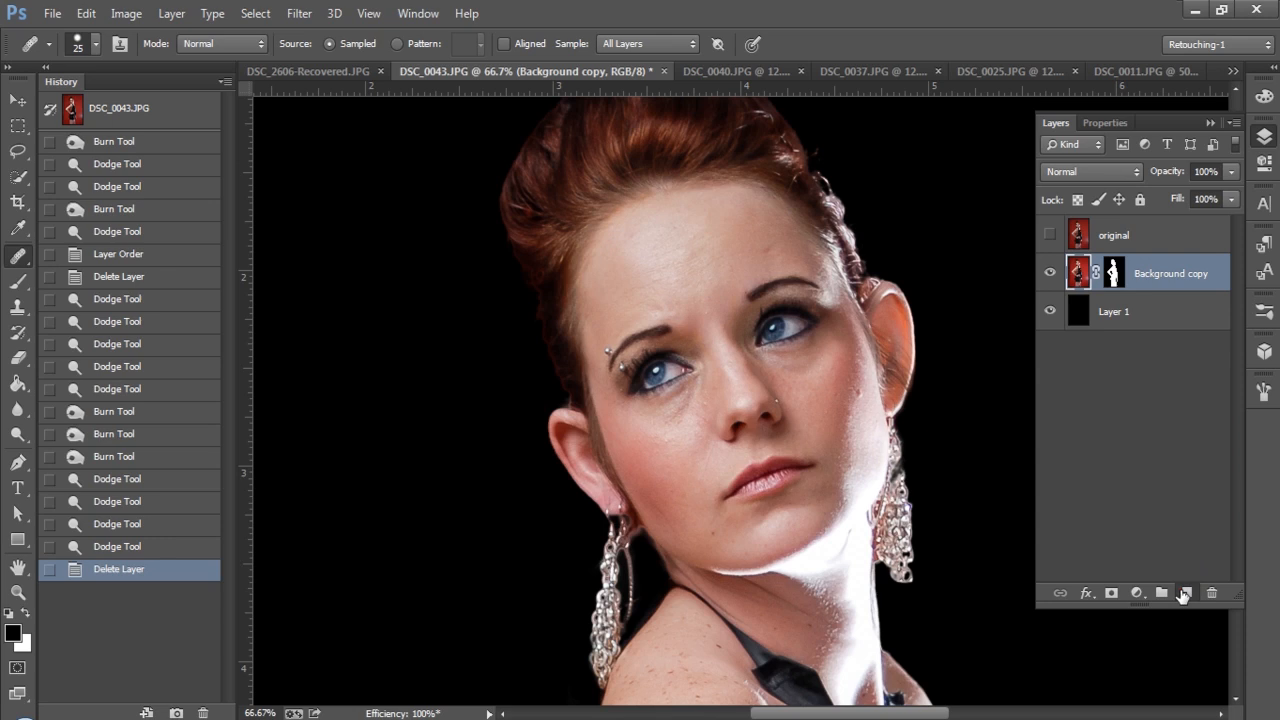
Add an empty layer and heal blemishes on the cheek near the ear and on the nose
click(1186, 593)
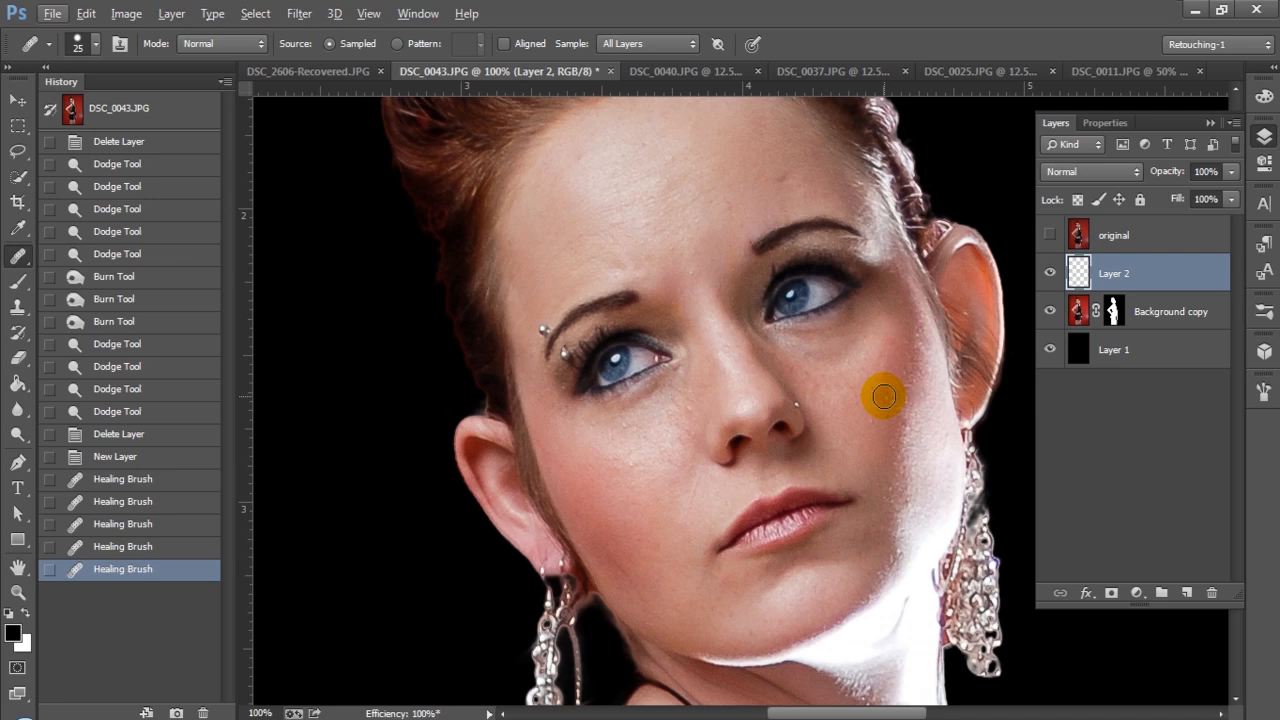
click(883, 396)
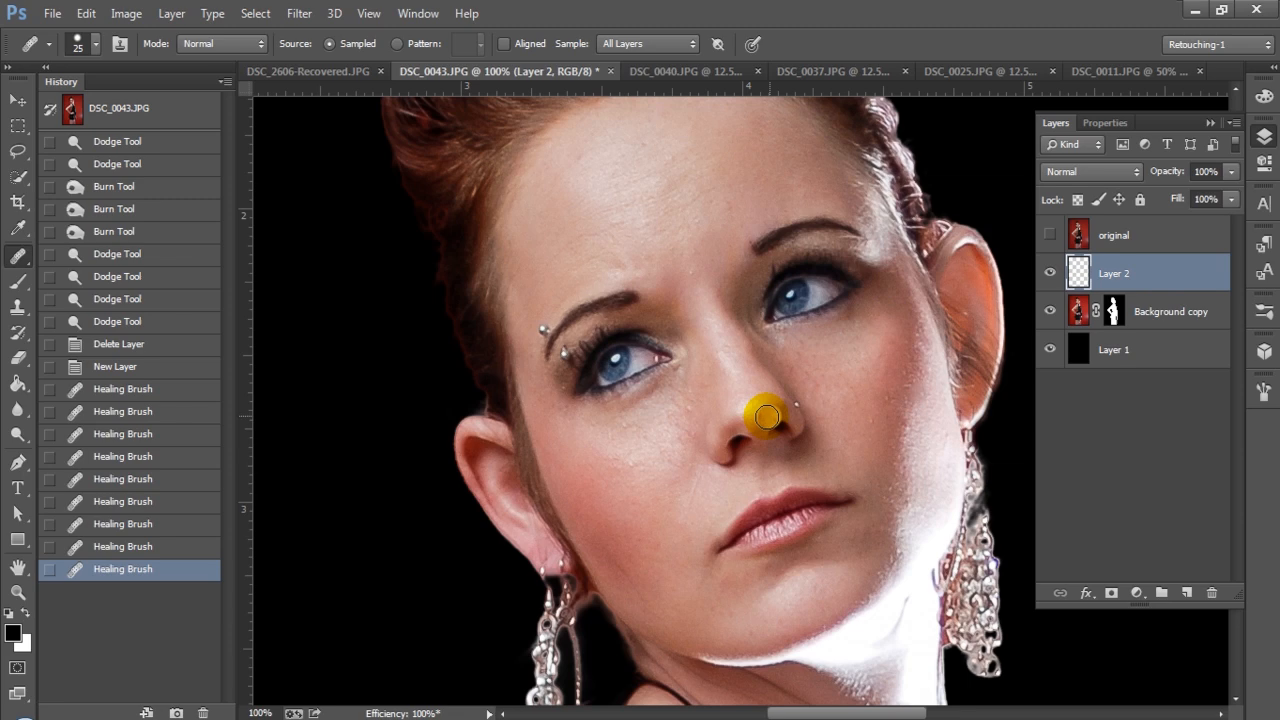
click(1050, 272)
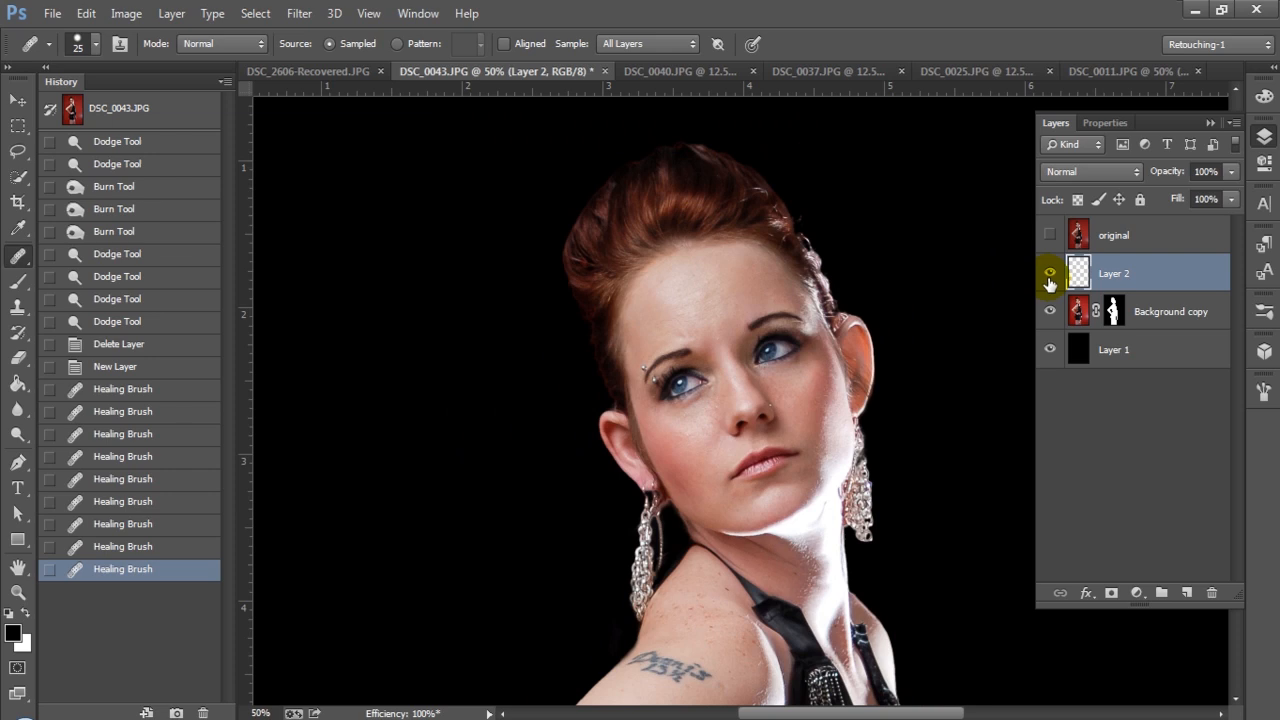
Rename the healing layer 'blemishes', stamp visible, hide lower layers and bring up the adjustment layer menu
double_click(1113, 273)
text(blemishes)
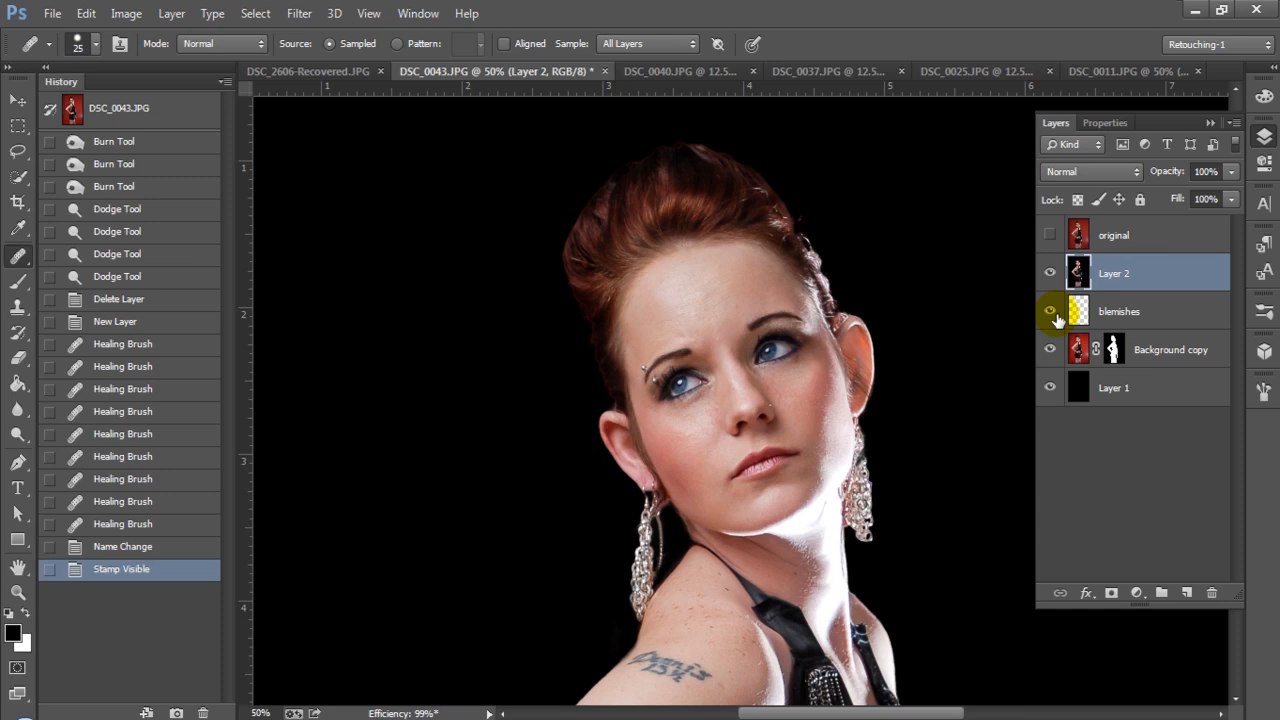
click(1050, 311)
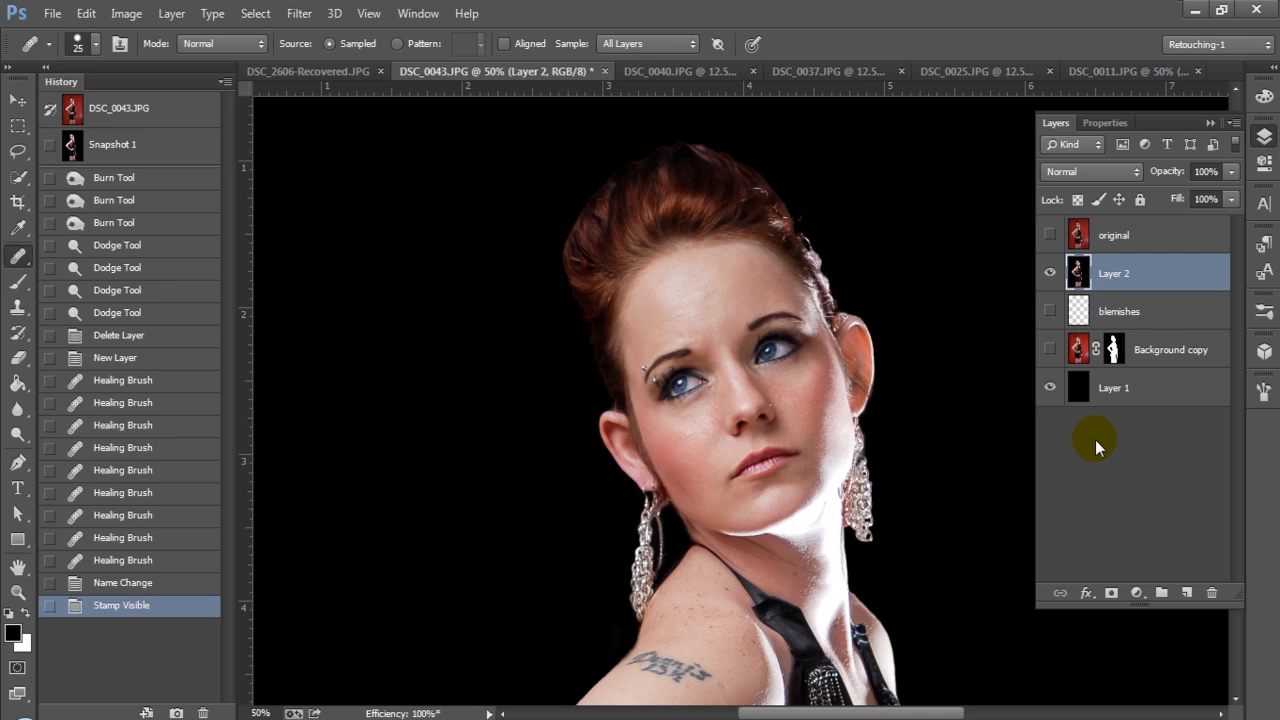
click(1137, 593)
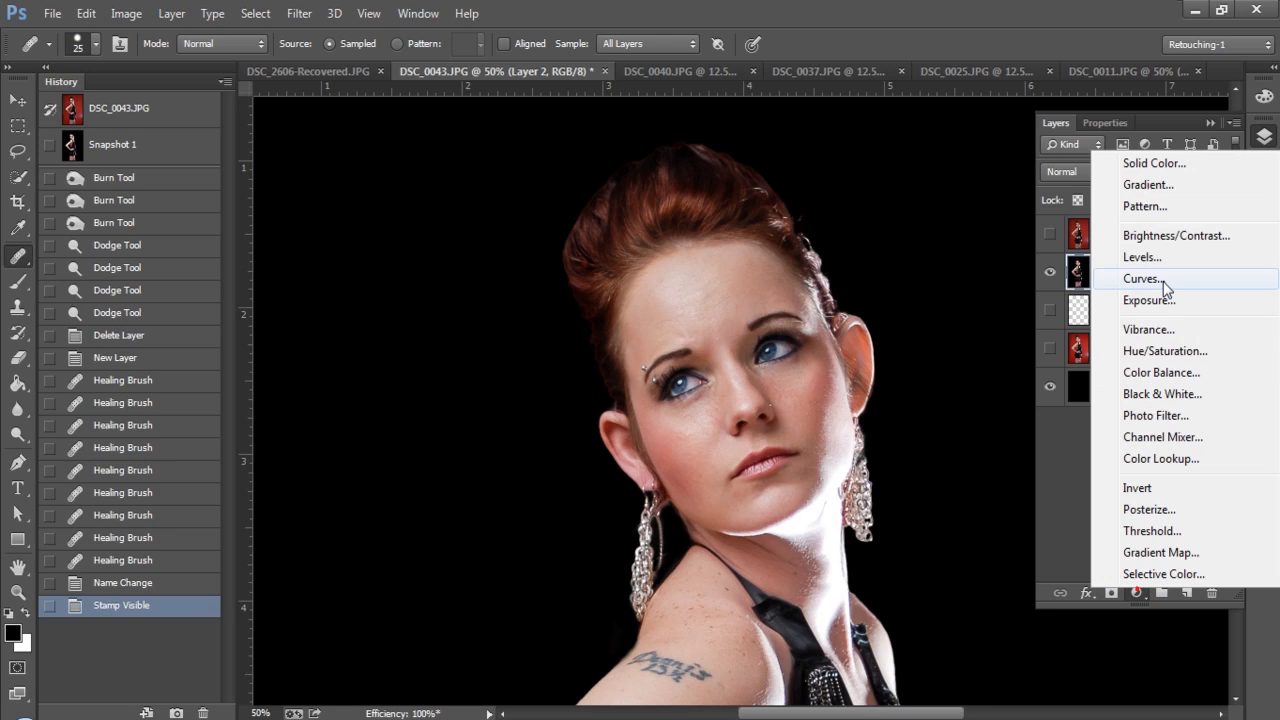
Add a Levels adjustment with input levels 16, 0.83 and 215 for more contrast
click(1140, 257)
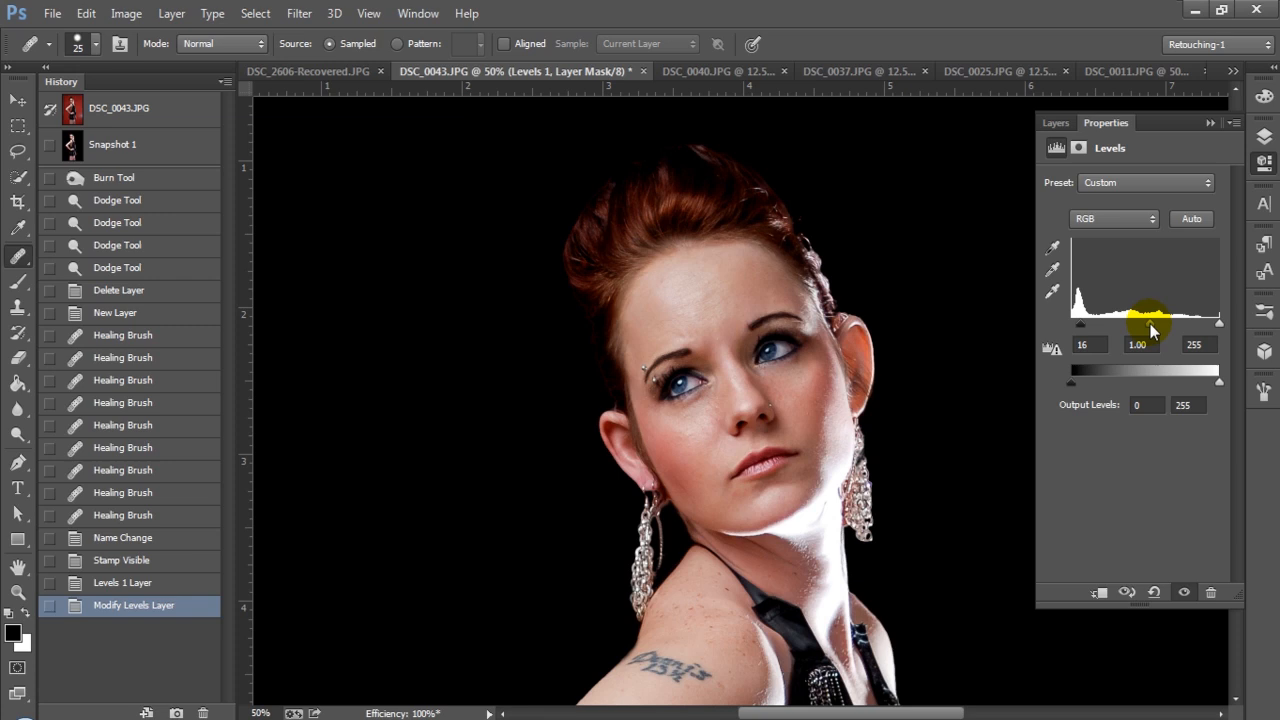
drag(1218, 325, 1203, 325)
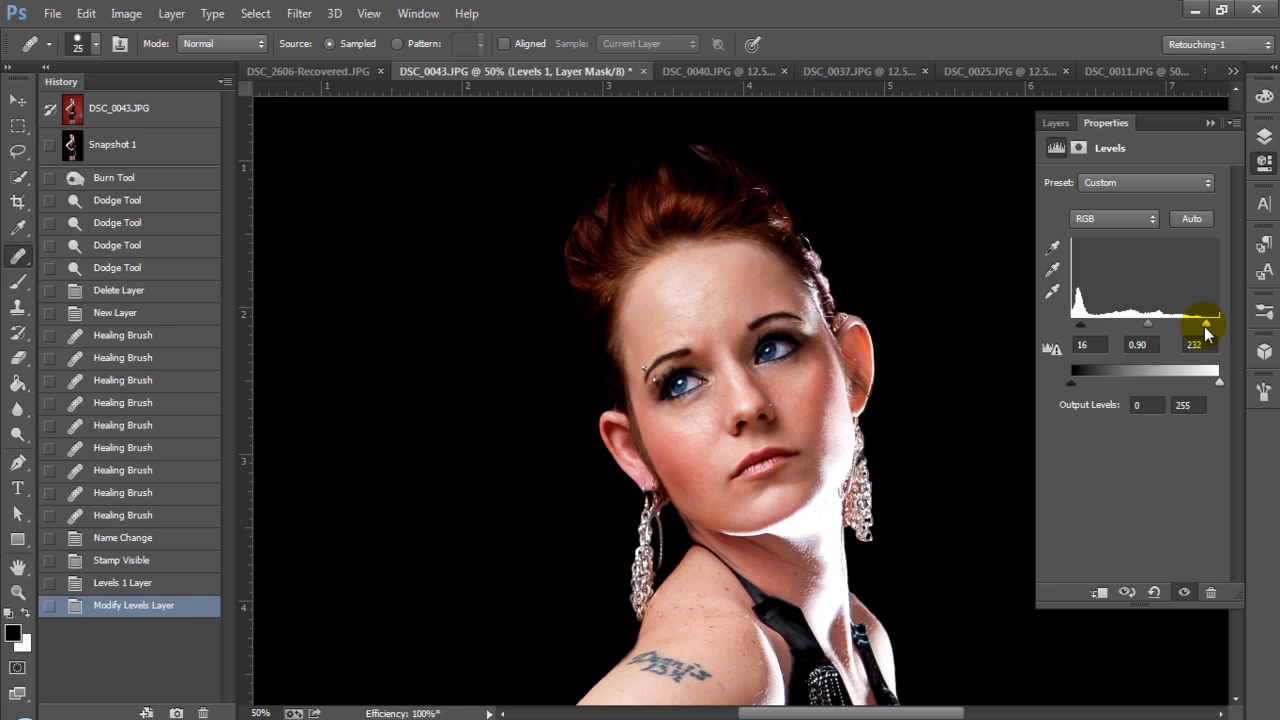
drag(1201, 322, 1145, 322)
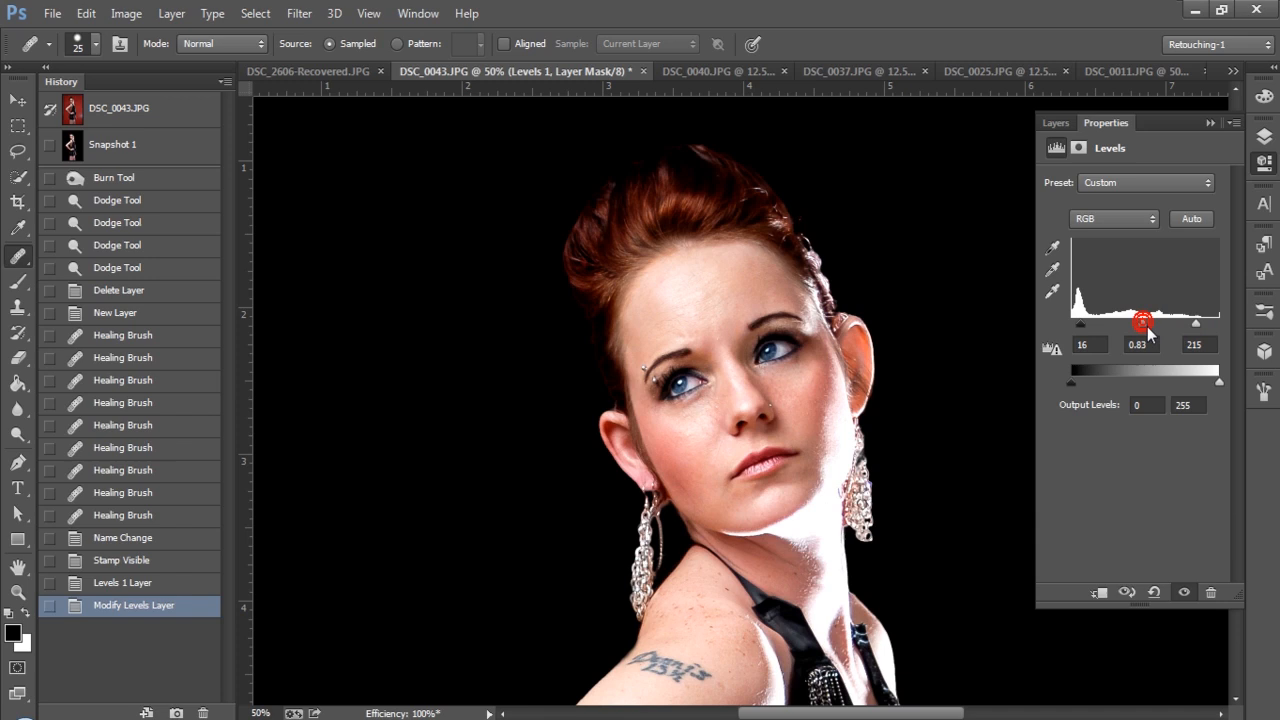
drag(1144, 322, 1150, 332)
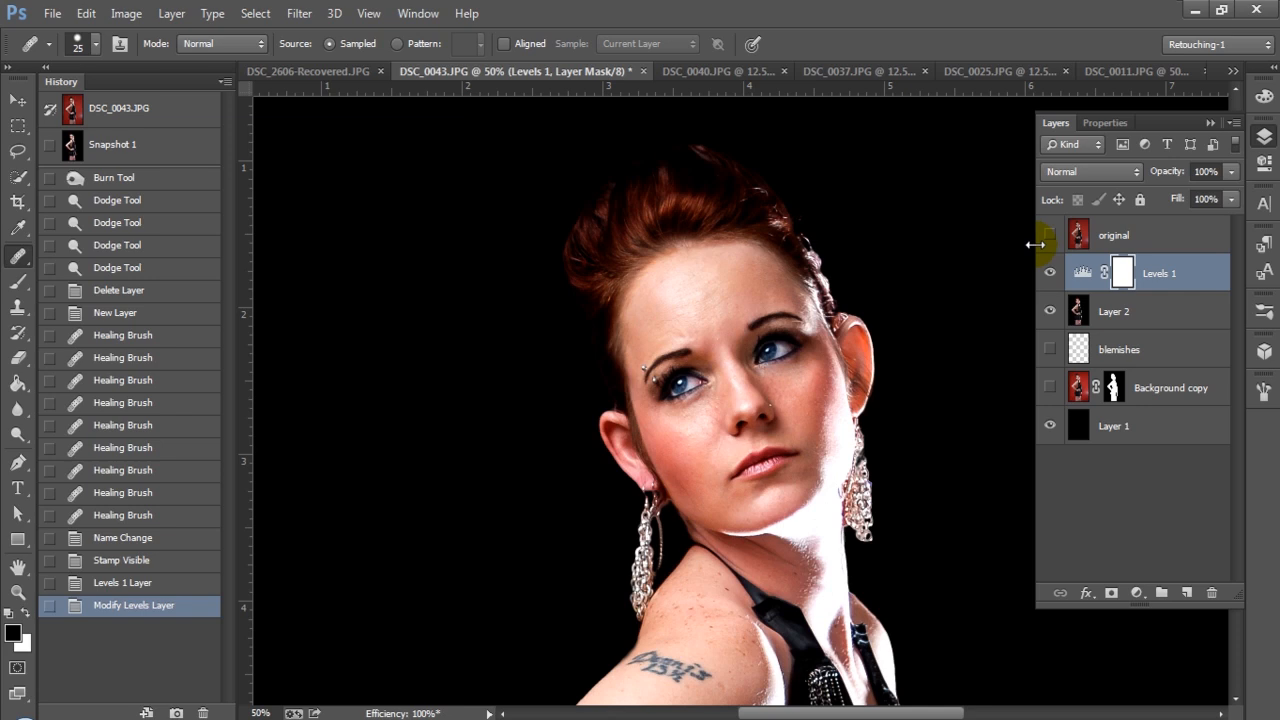
click(1050, 235)
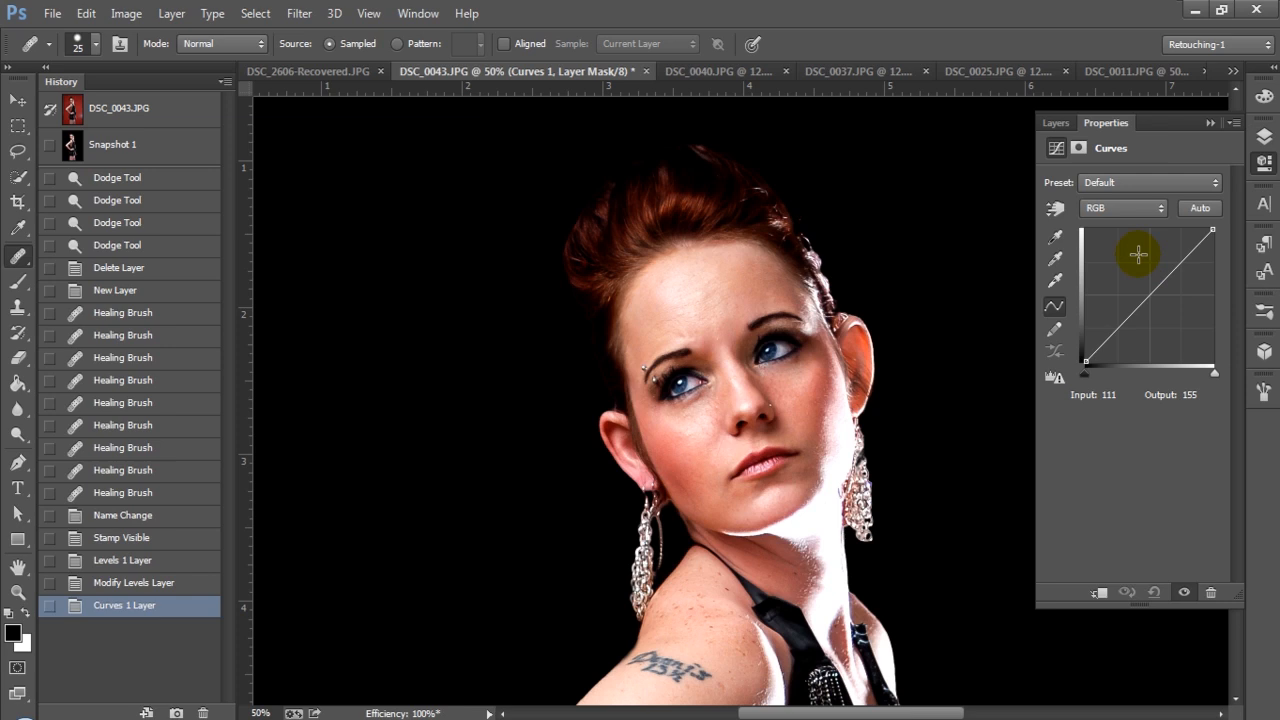
drag(1137, 254, 1145, 294)
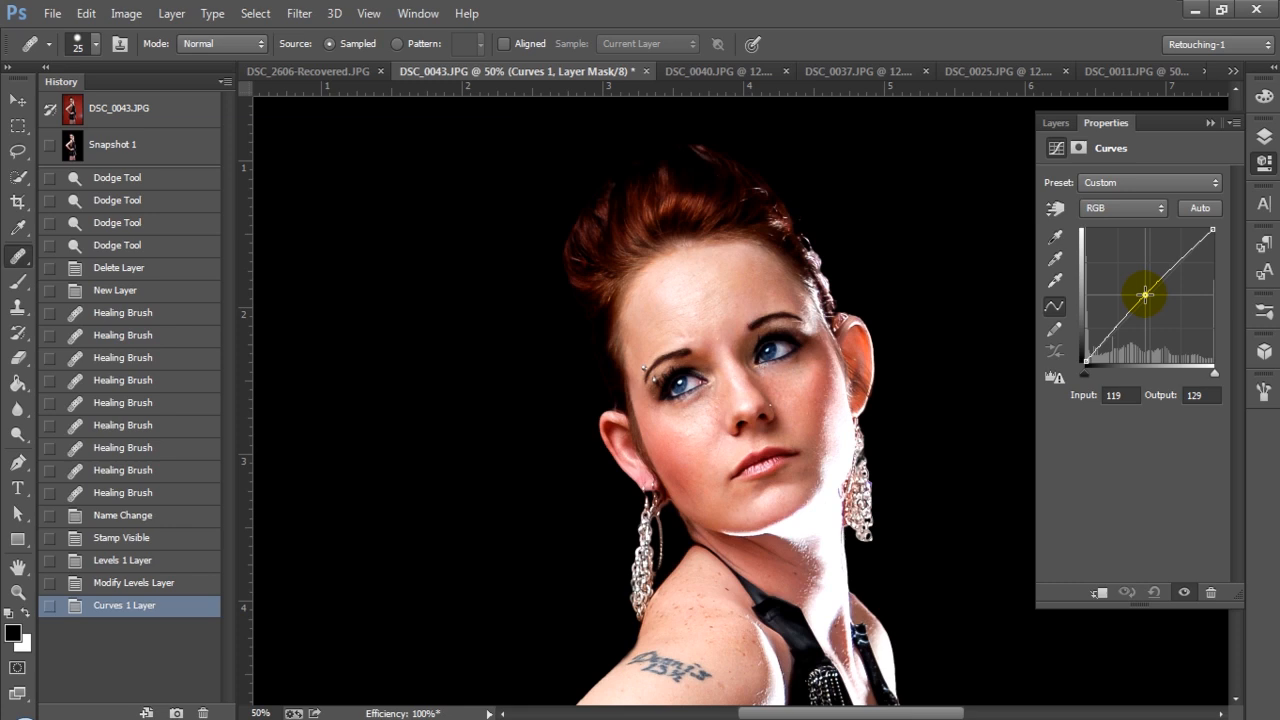
drag(1144, 293, 1167, 308)
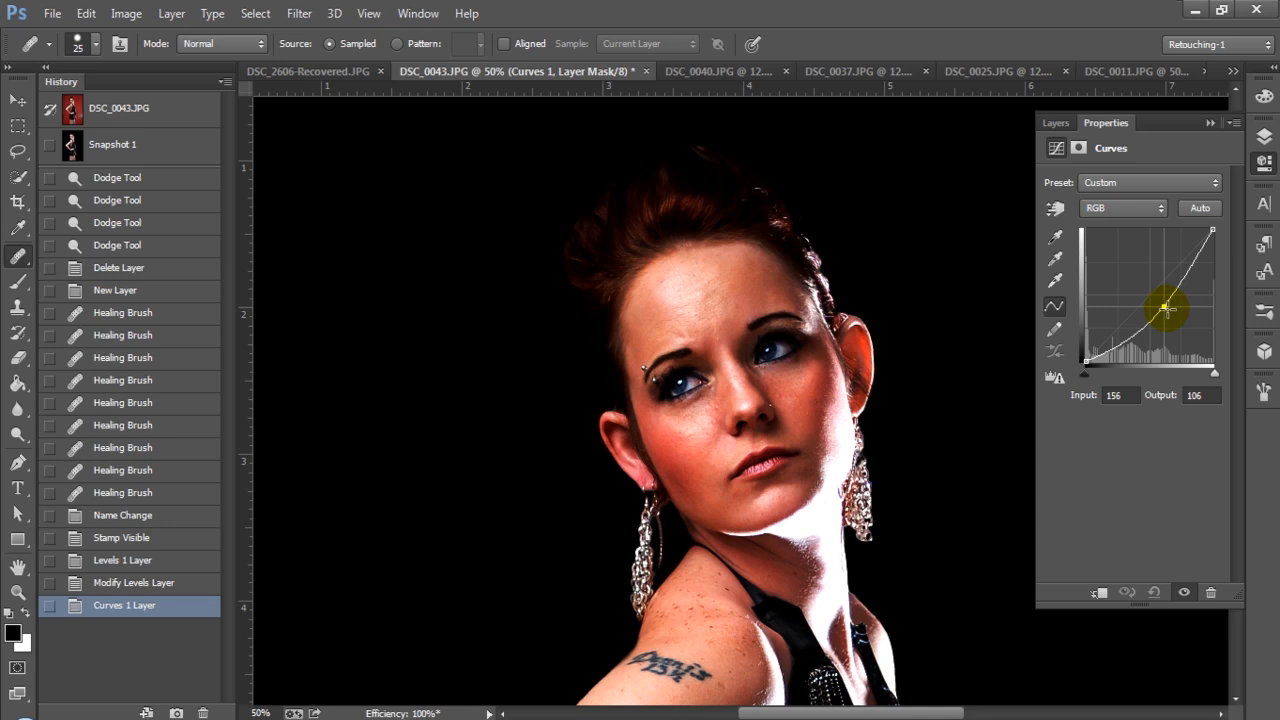
drag(1168, 308, 1142, 300)
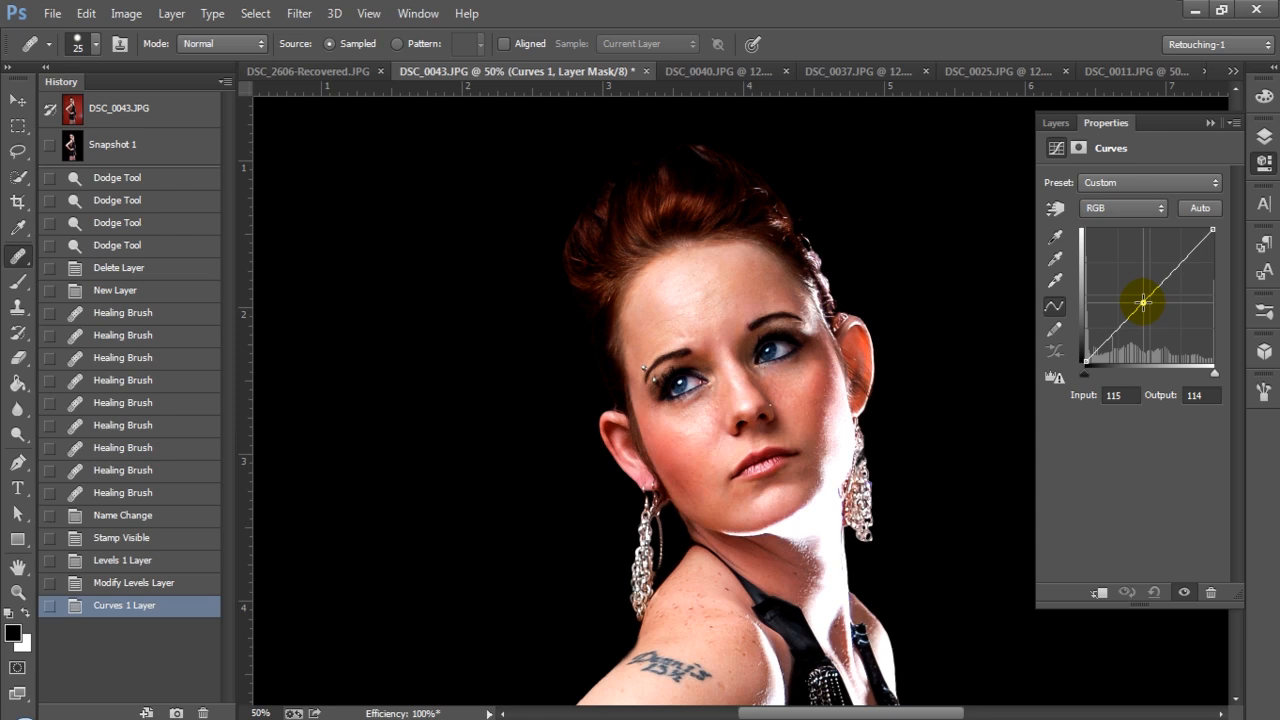
click(1123, 208)
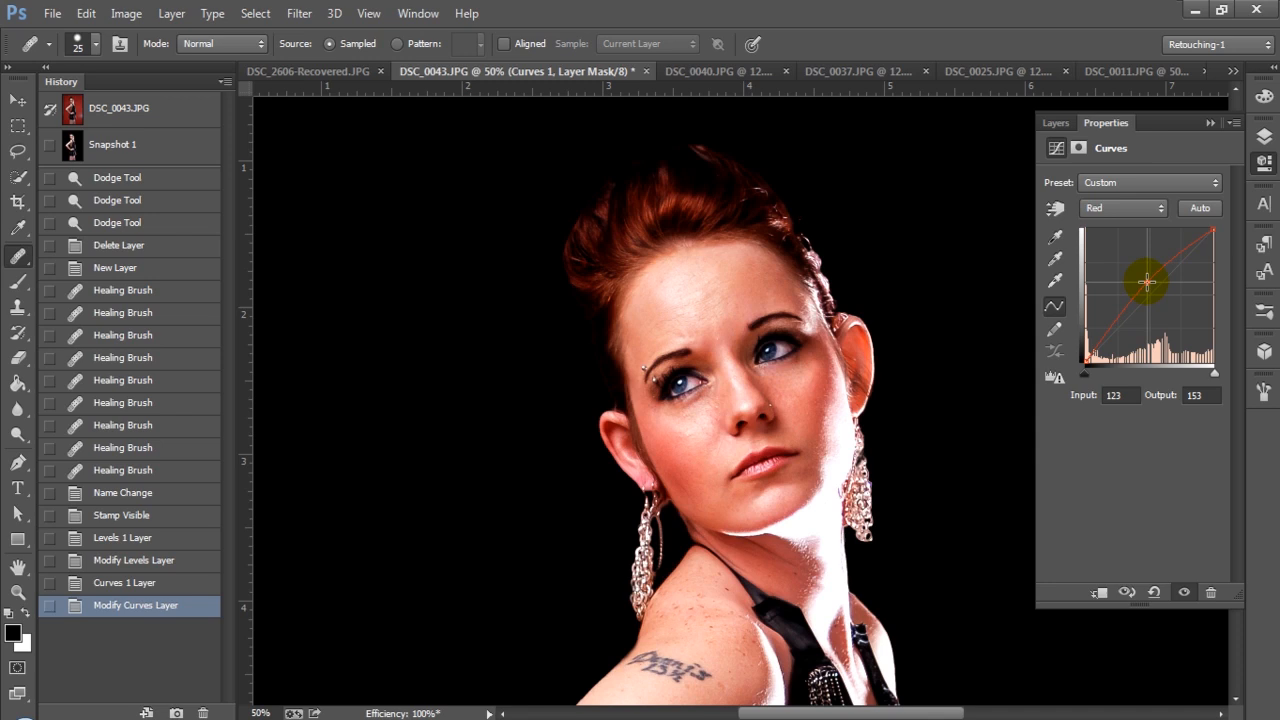
Pull the red Curves channel down to about Input 151 / Output 140, then move to Green
drag(1147, 282, 1140, 318)
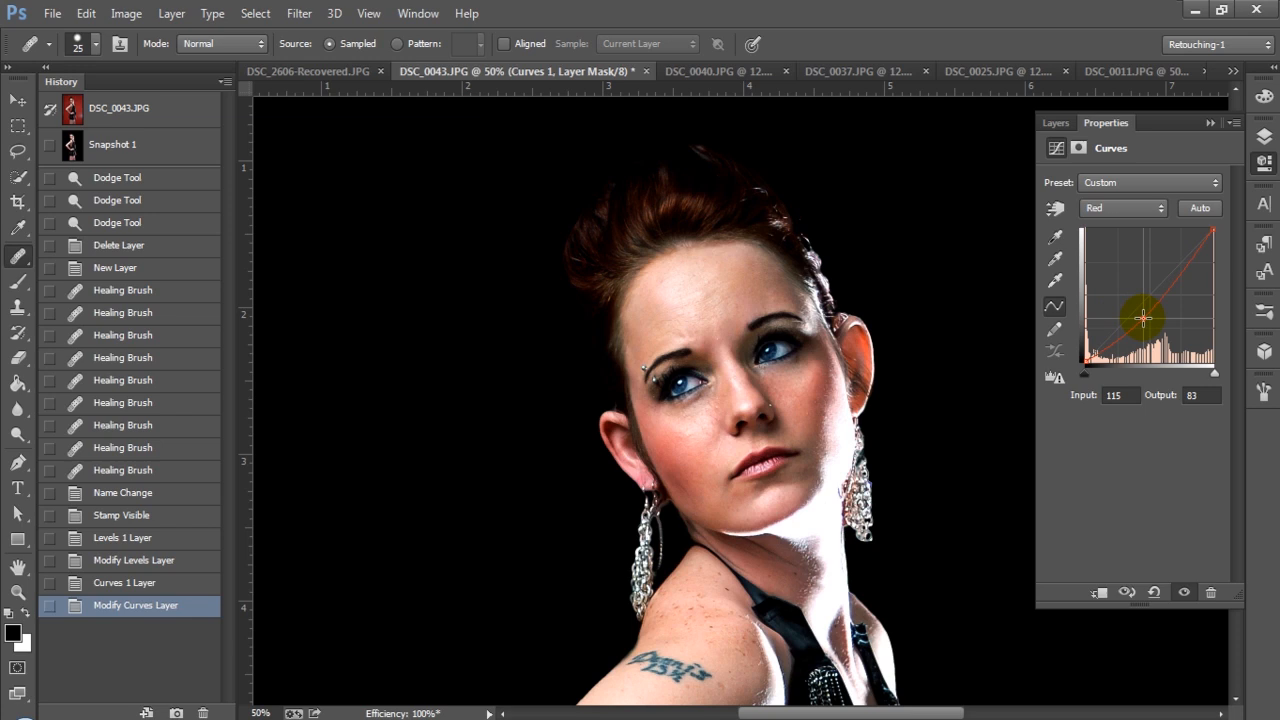
drag(1143, 318, 1163, 288)
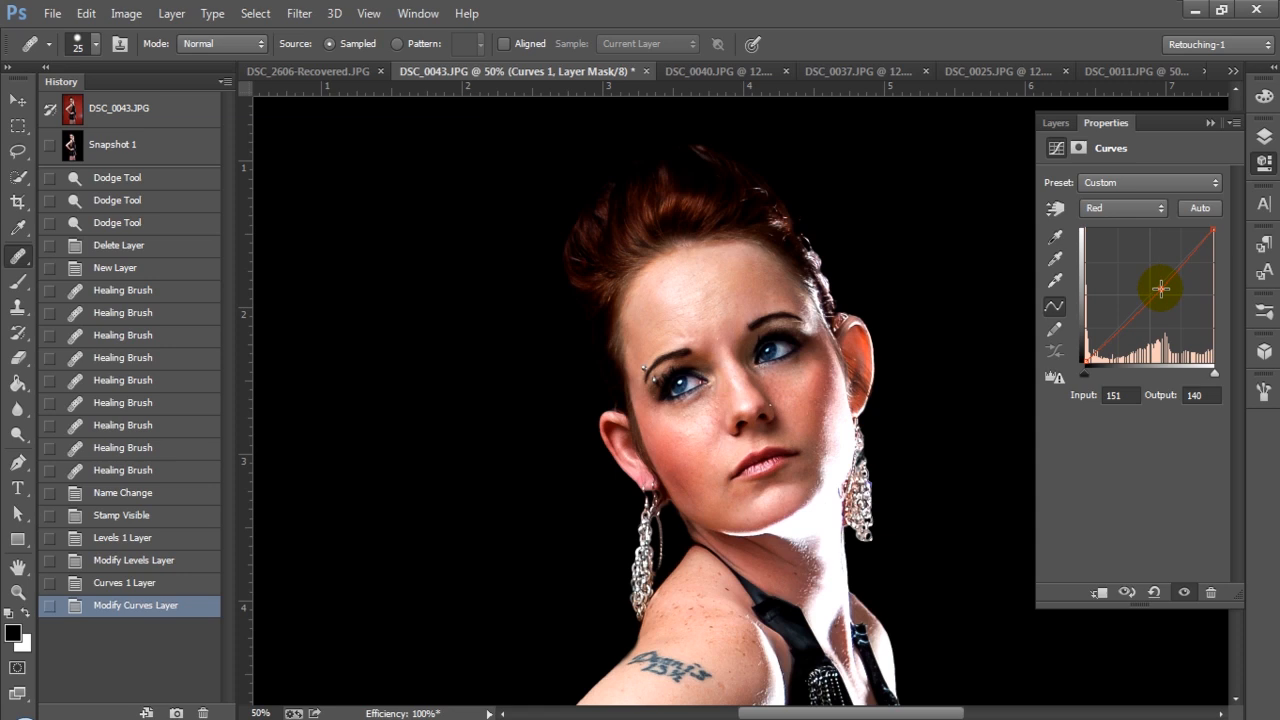
click(1122, 208)
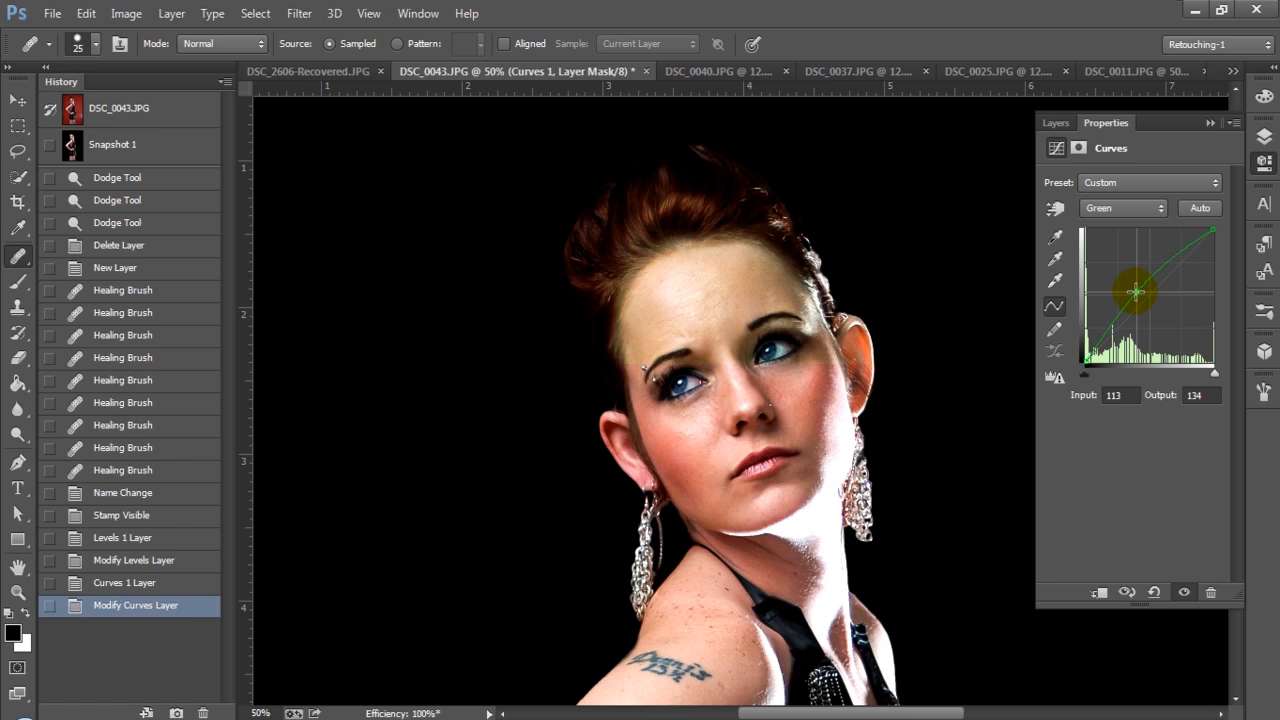
Reshape the green curve's midtones, highlights and shadows, then switch to the Blue channel
drag(1135, 291, 1155, 294)
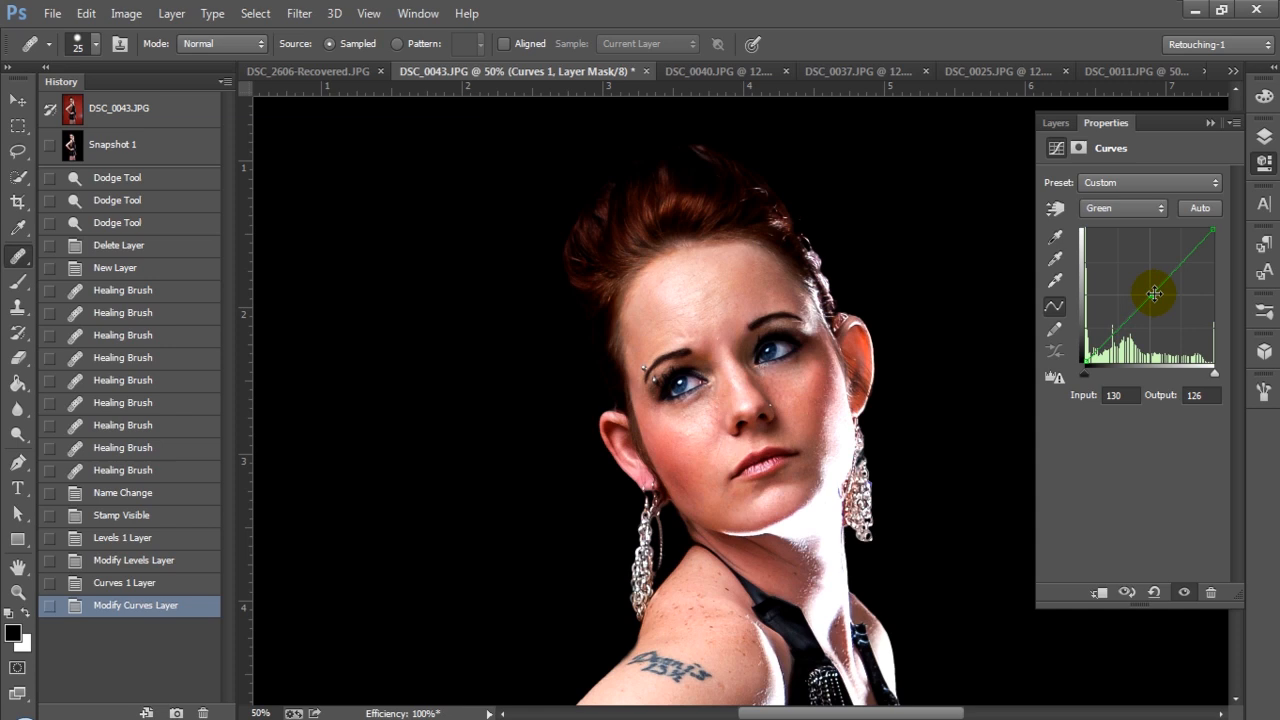
drag(1155, 293, 1175, 270)
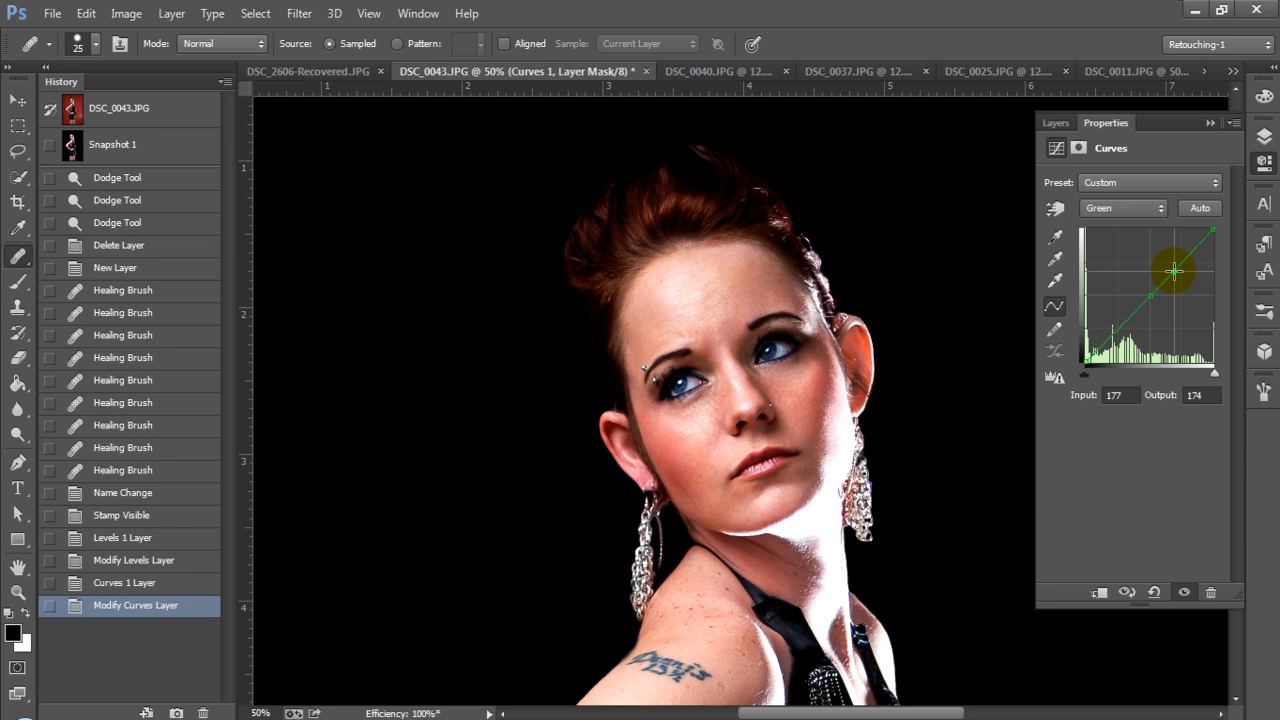
drag(1175, 270, 1128, 307)
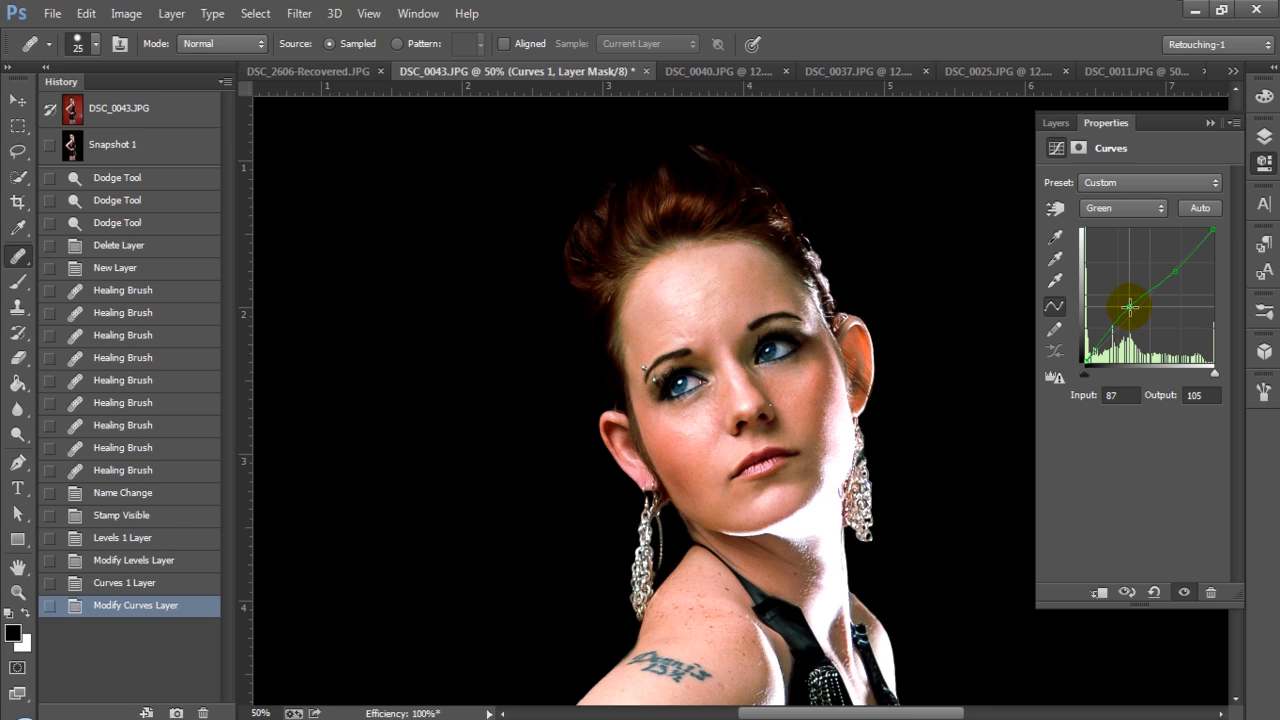
drag(1130, 305, 1130, 320)
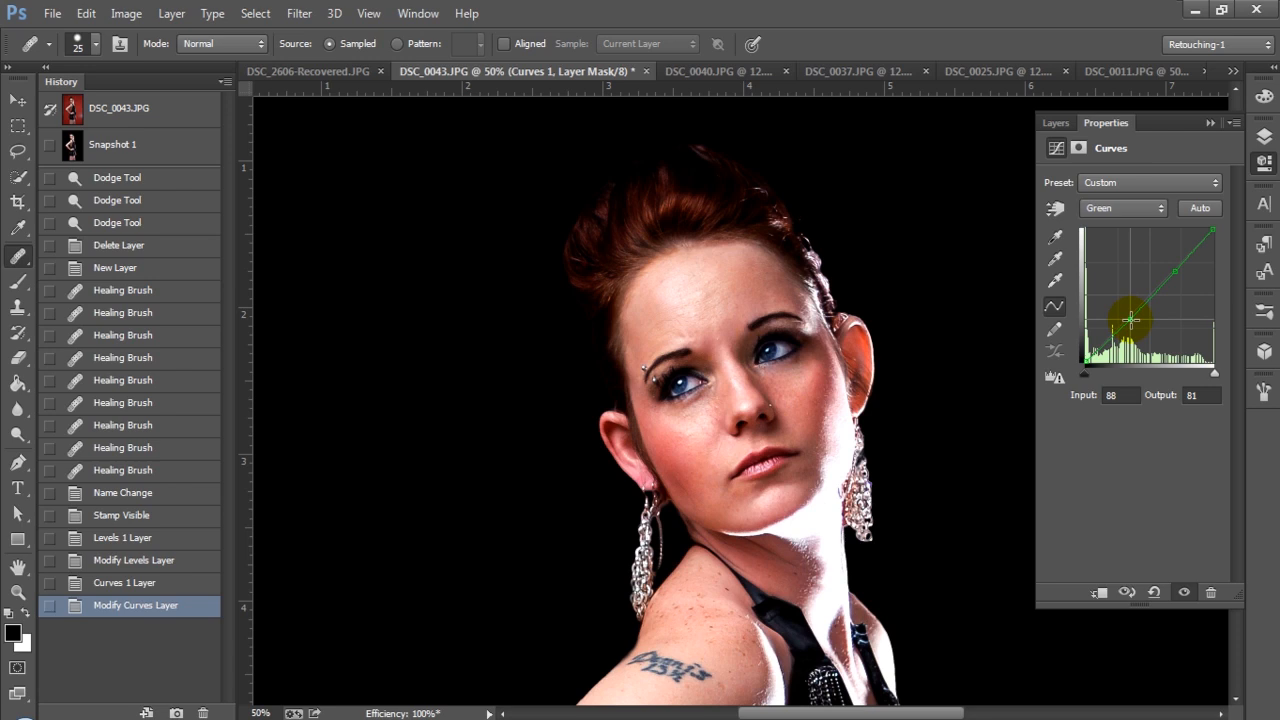
click(1123, 208)
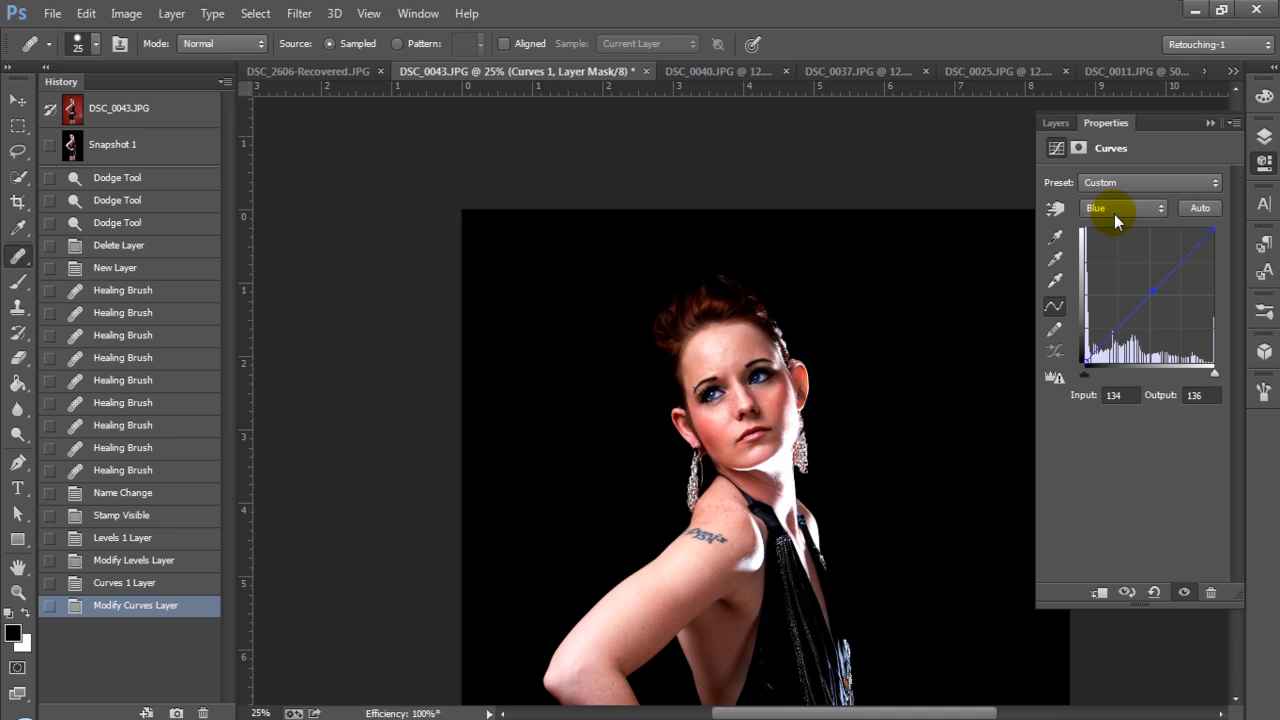
Return the Curves channel to RGB and show the Layers panel again
click(1120, 208)
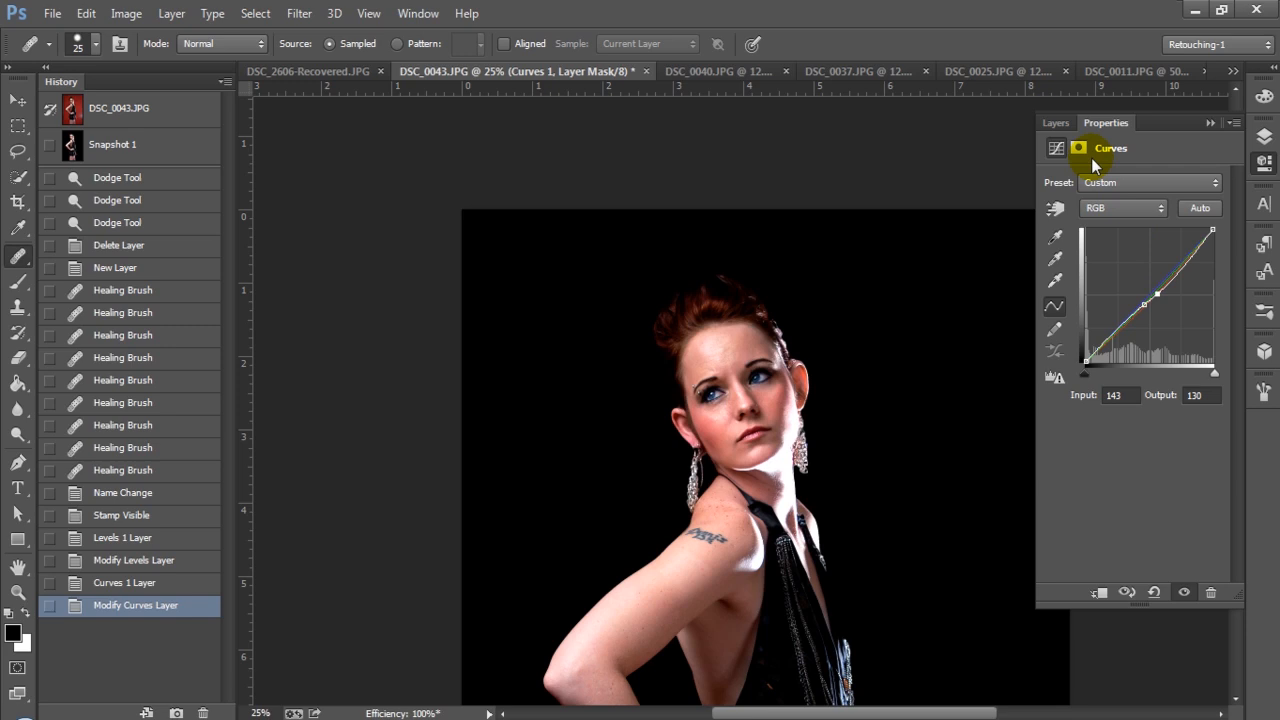
click(1055, 122)
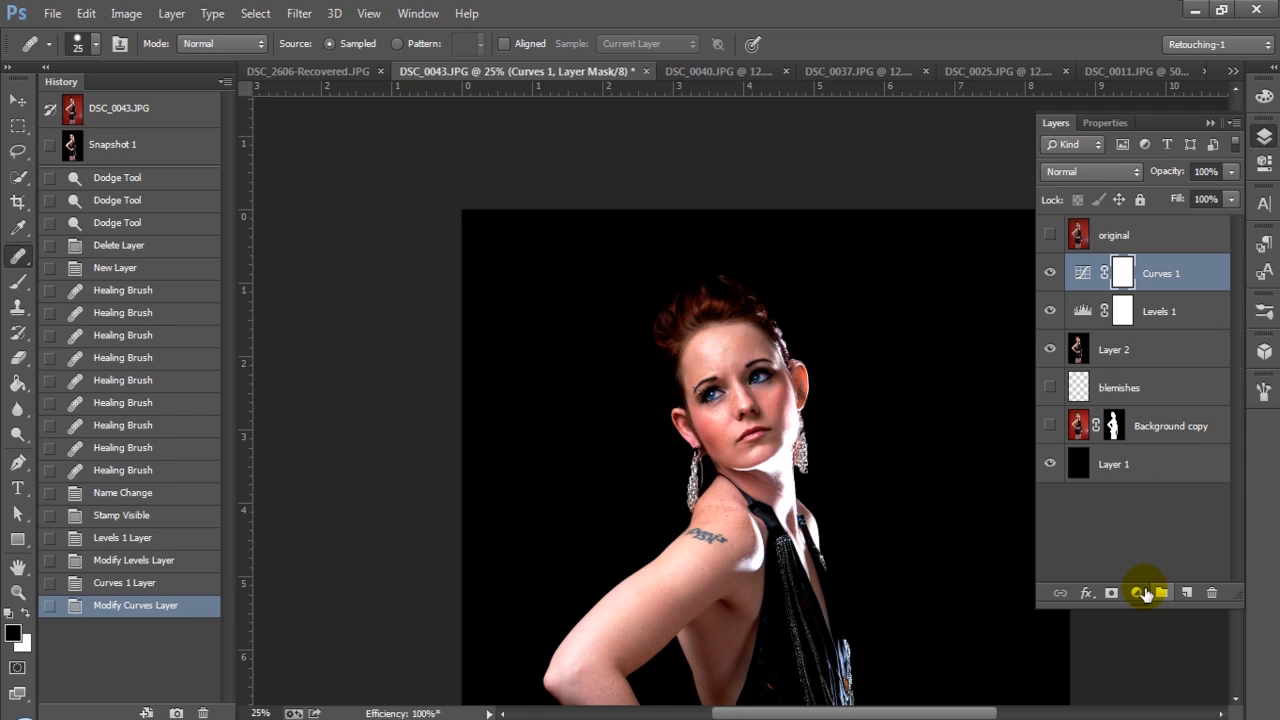
Add a Gradient Map adjustment and apply a blue-and-yellow preset gradient to it
click(1144, 592)
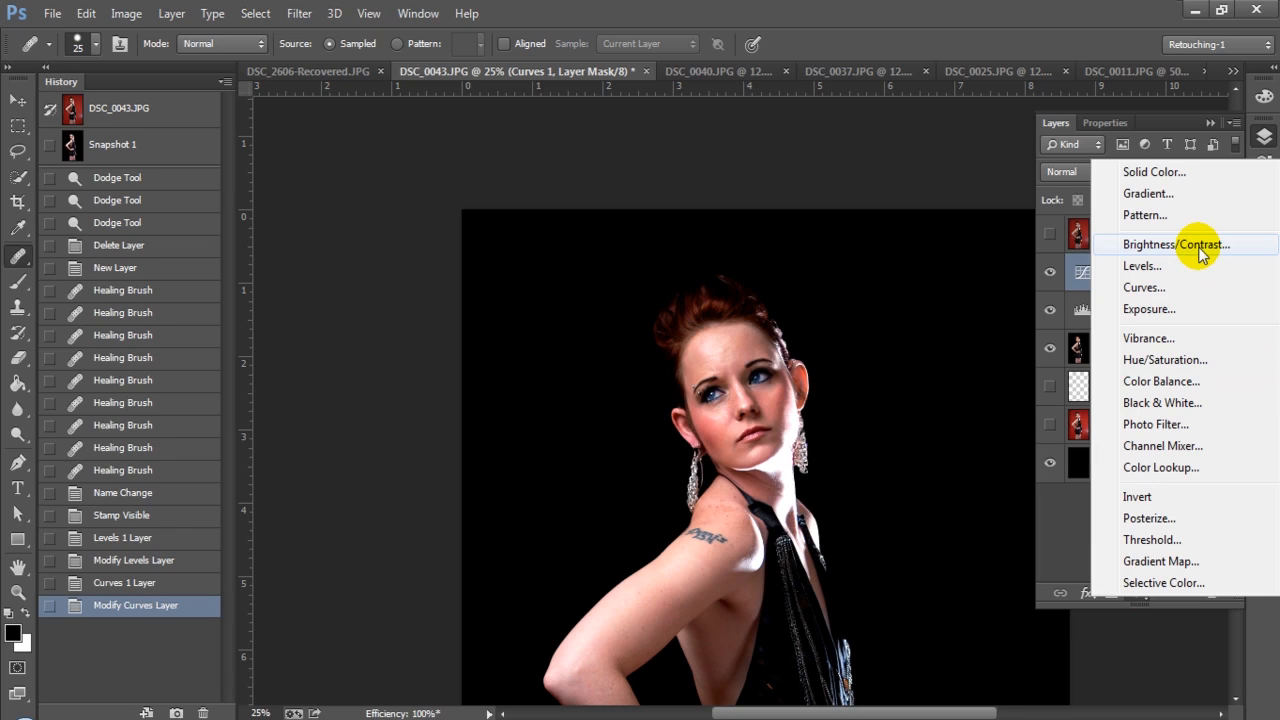
click(1161, 561)
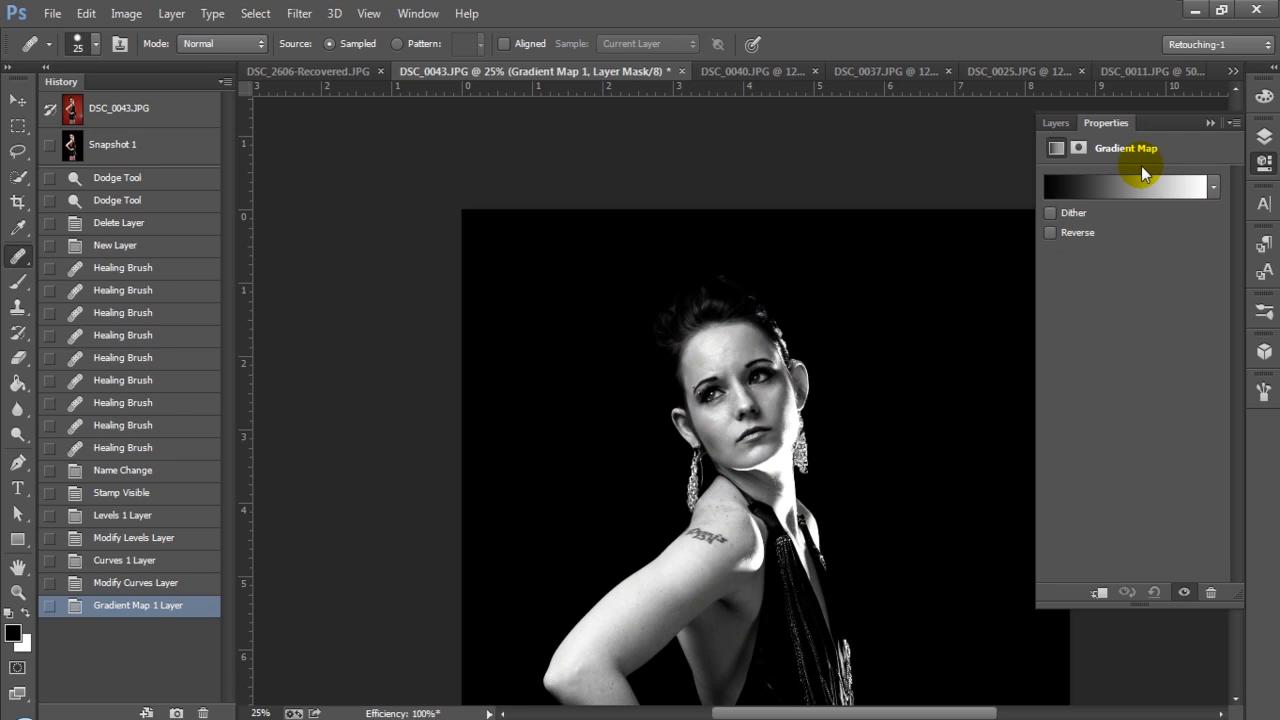
click(1213, 187)
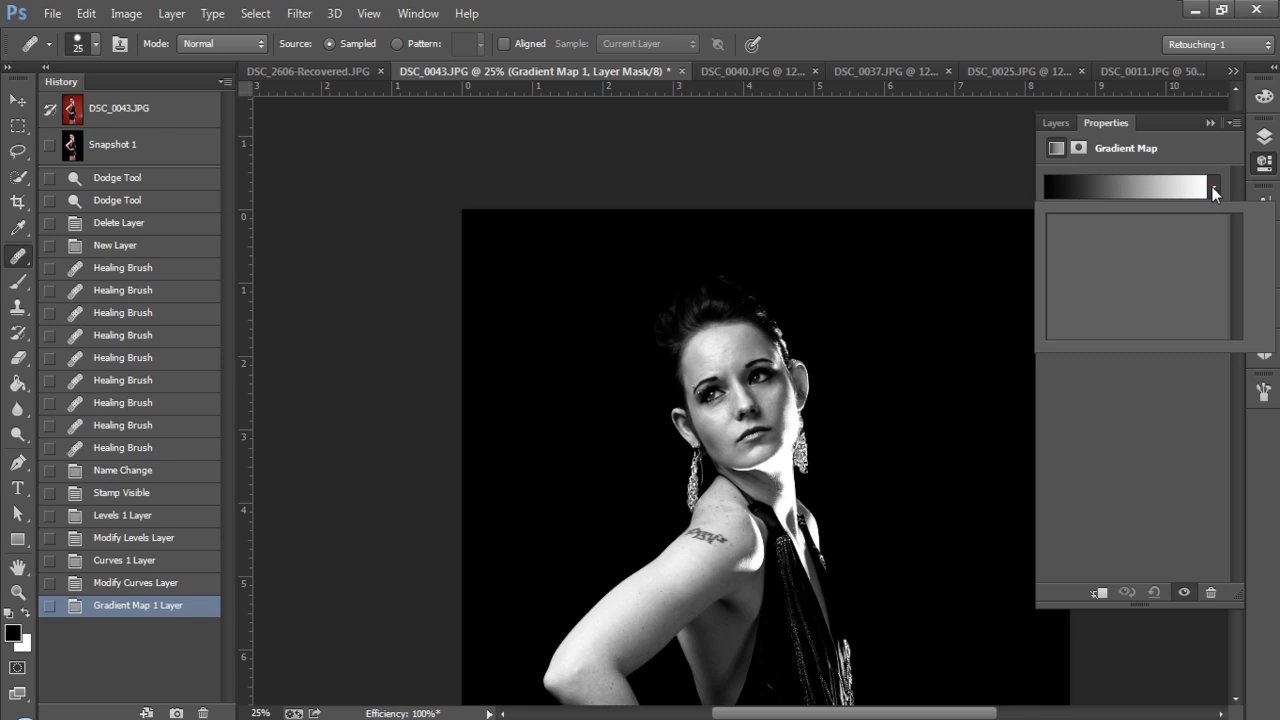
click(1214, 187)
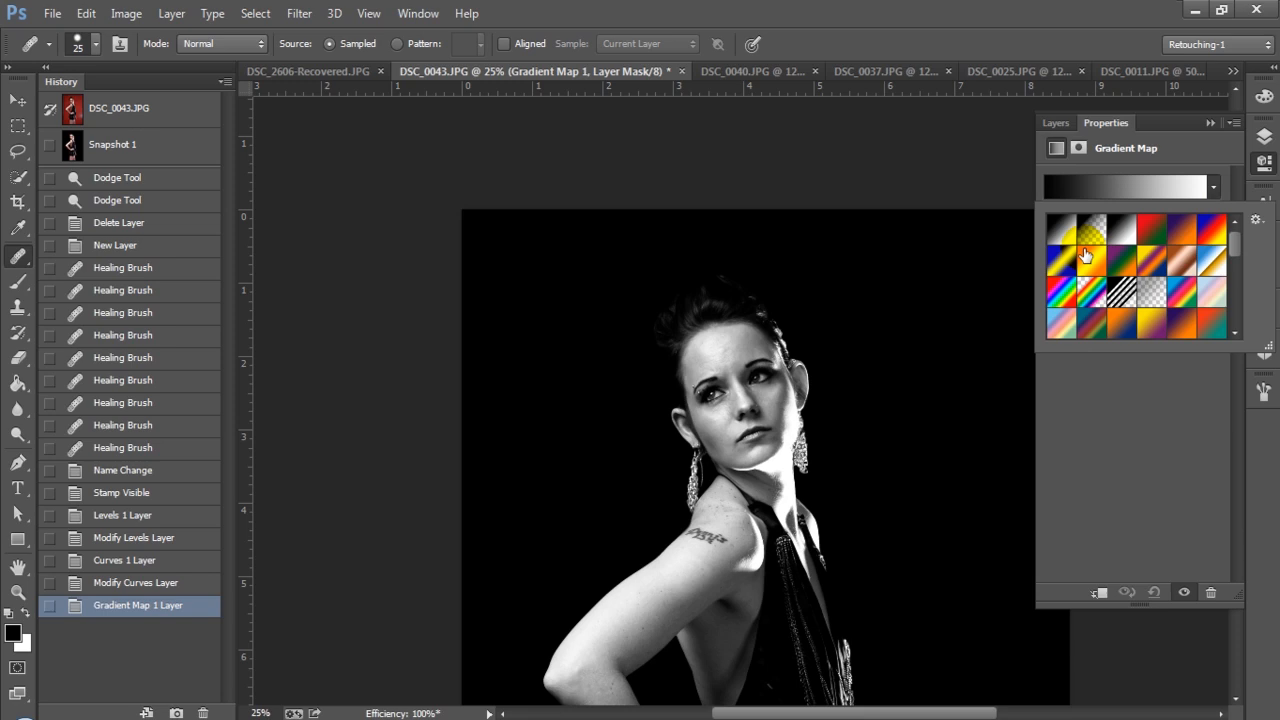
click(1089, 253)
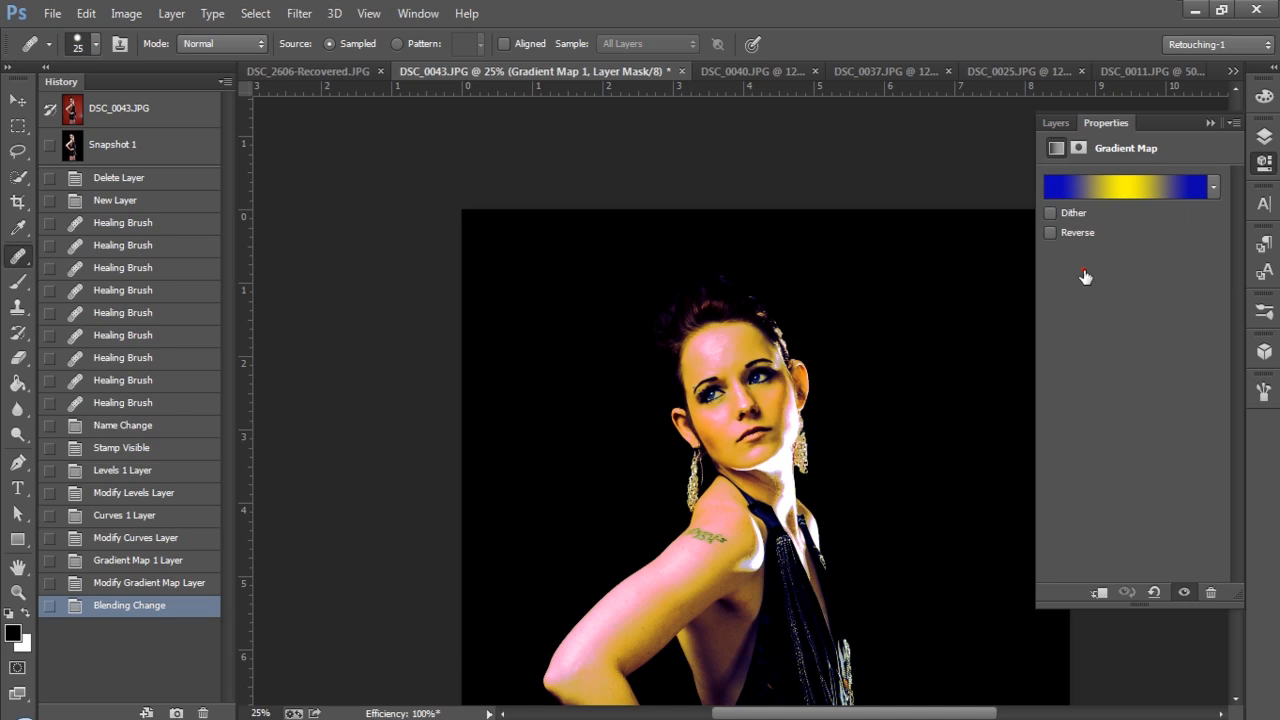
Try several preset gradients including red-to-green, blending the map in Overlay at 30% opacity
click(1213, 188)
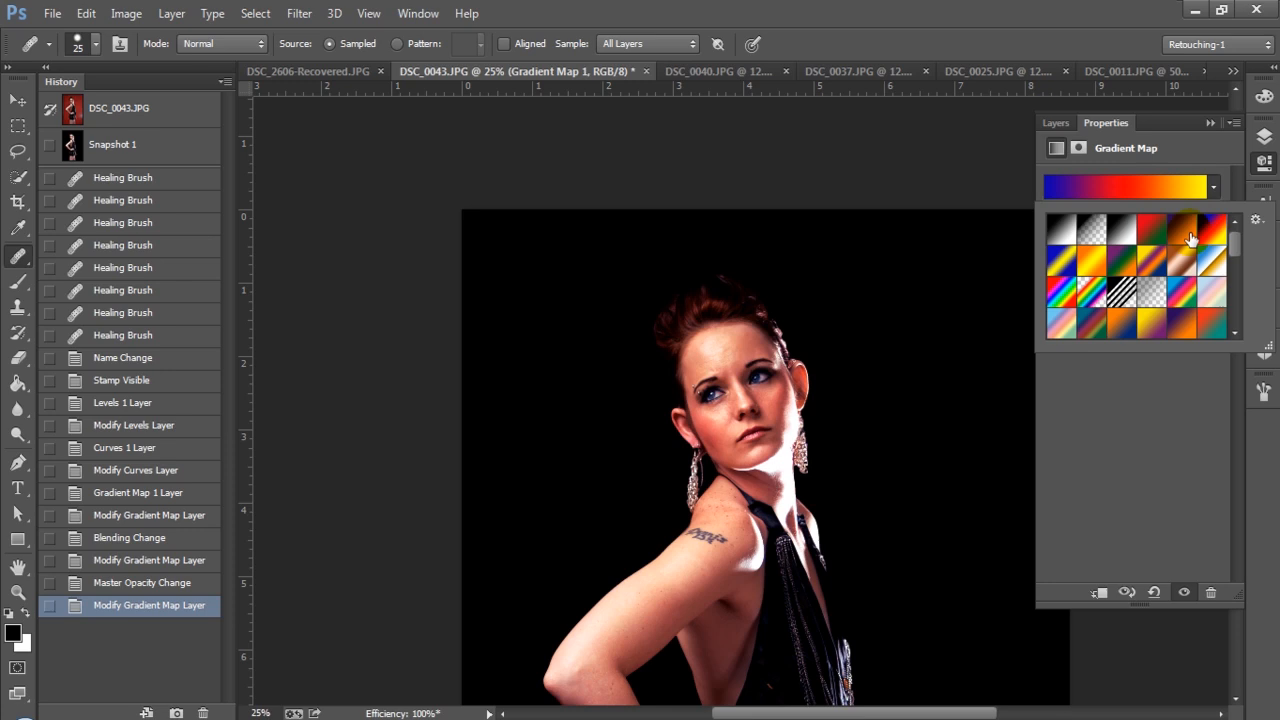
click(1147, 232)
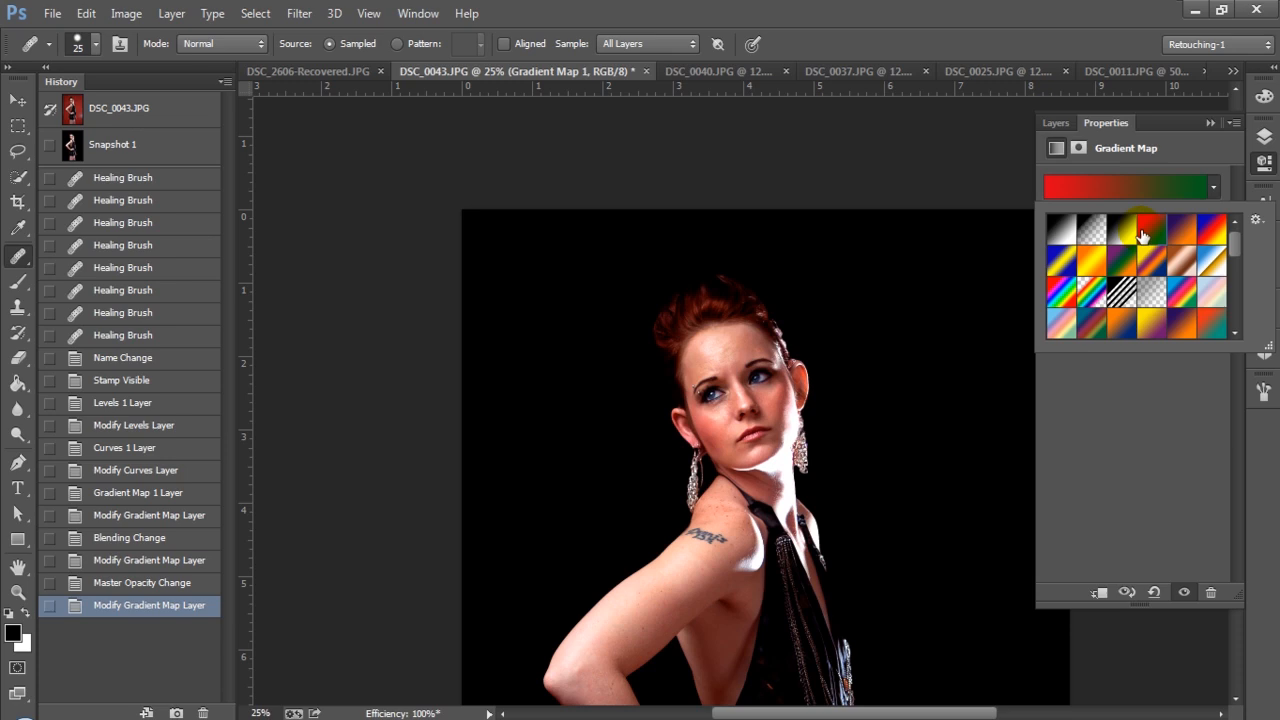
click(1140, 230)
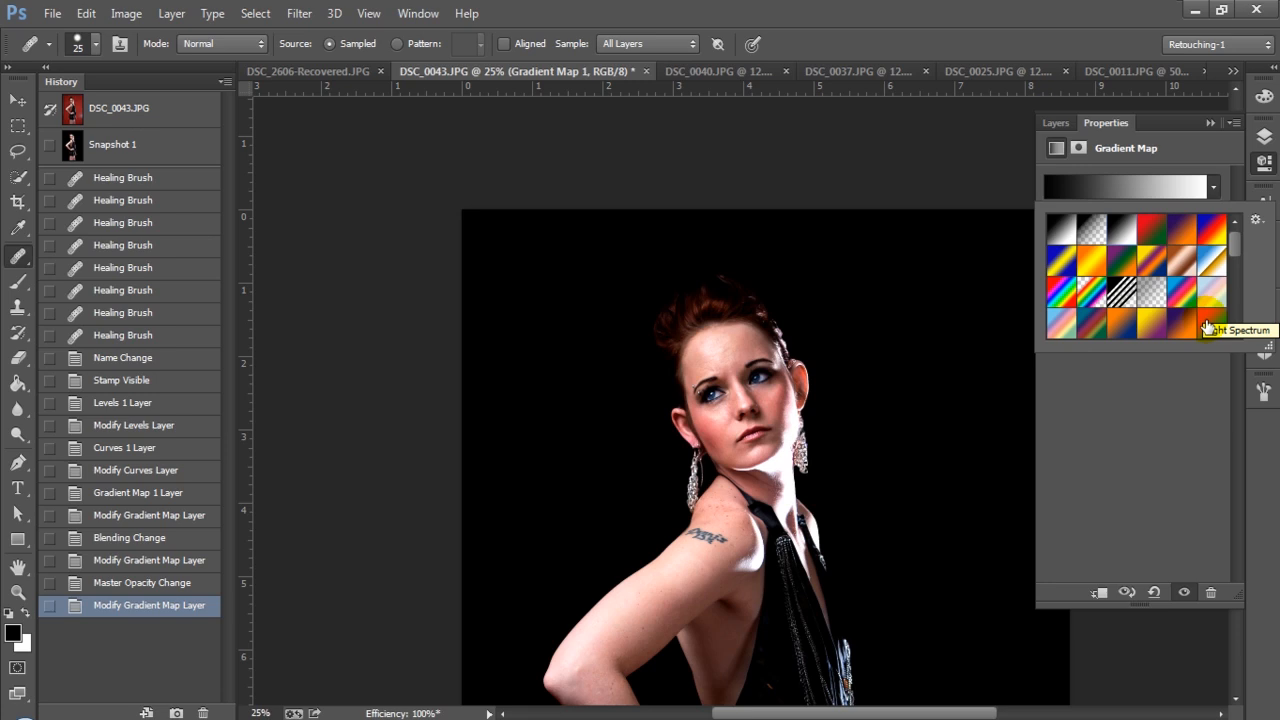
click(1055, 122)
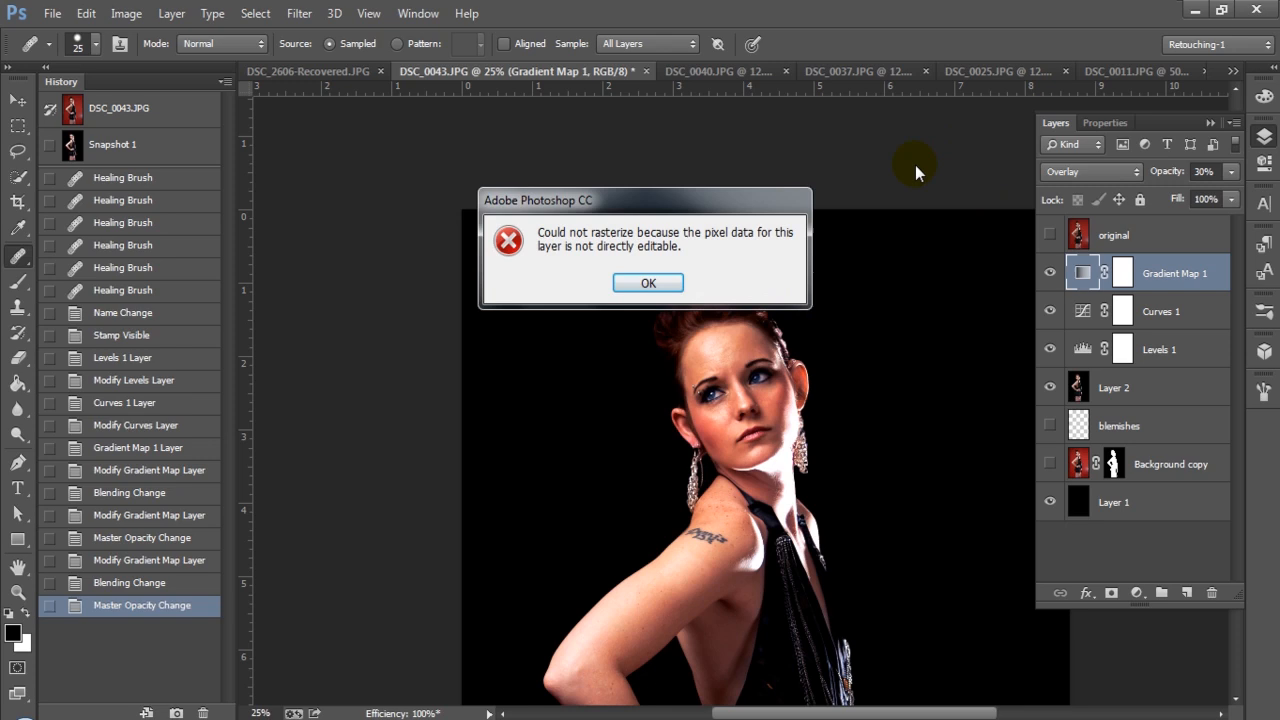
Dismiss the 'Could not rasterize' alert and zoom to 100% on the model's face
click(648, 282)
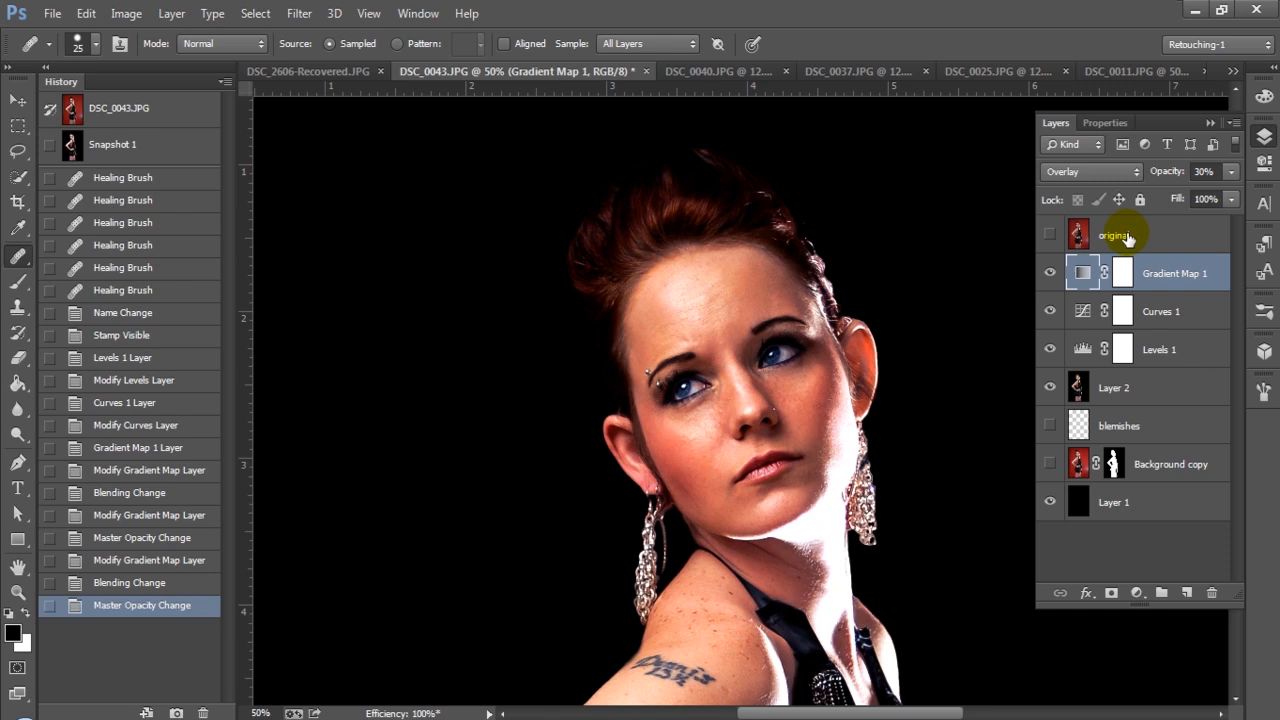
click(1078, 234)
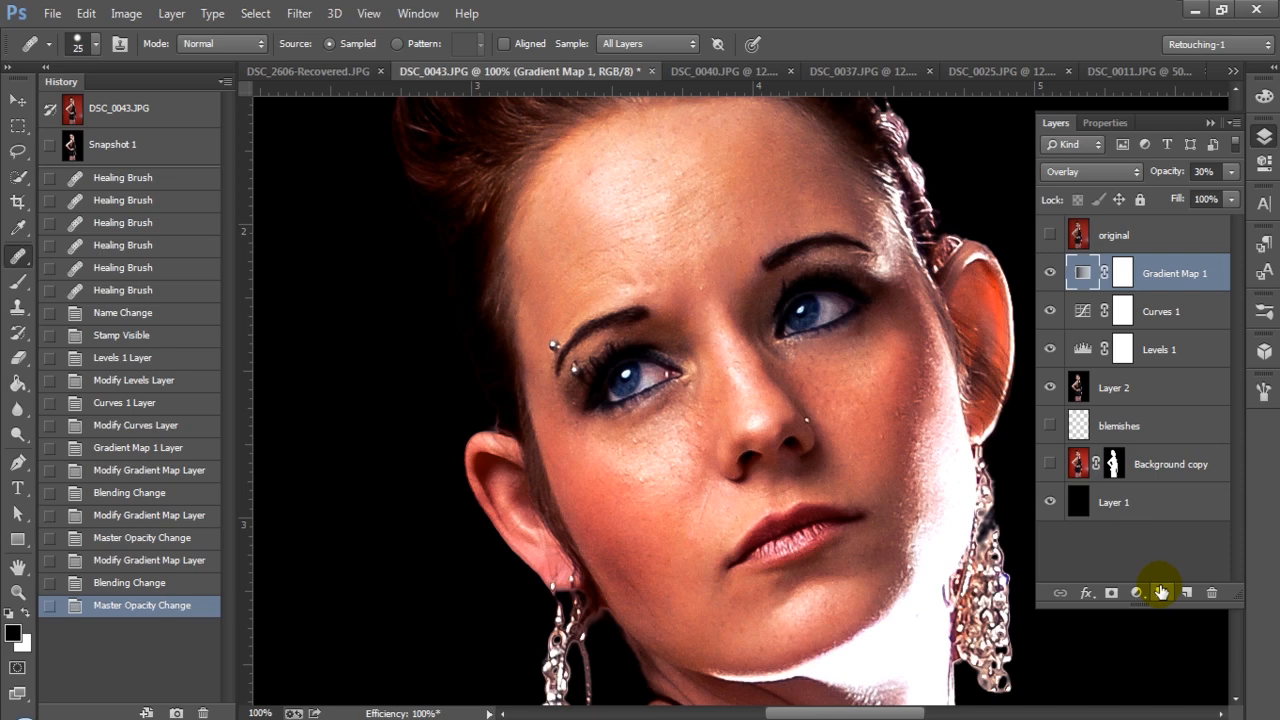
Add a new empty layer, then delete it again before entering Quick Mask for the left iris
click(1186, 592)
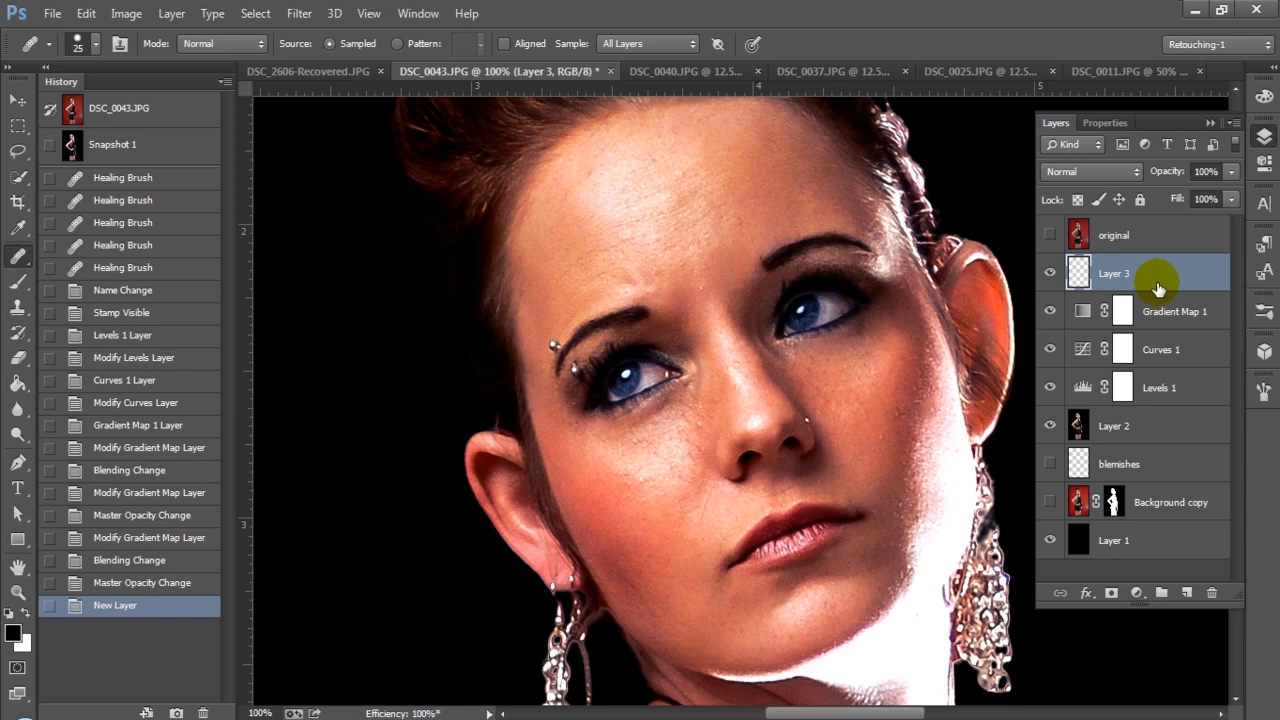
click(1211, 593)
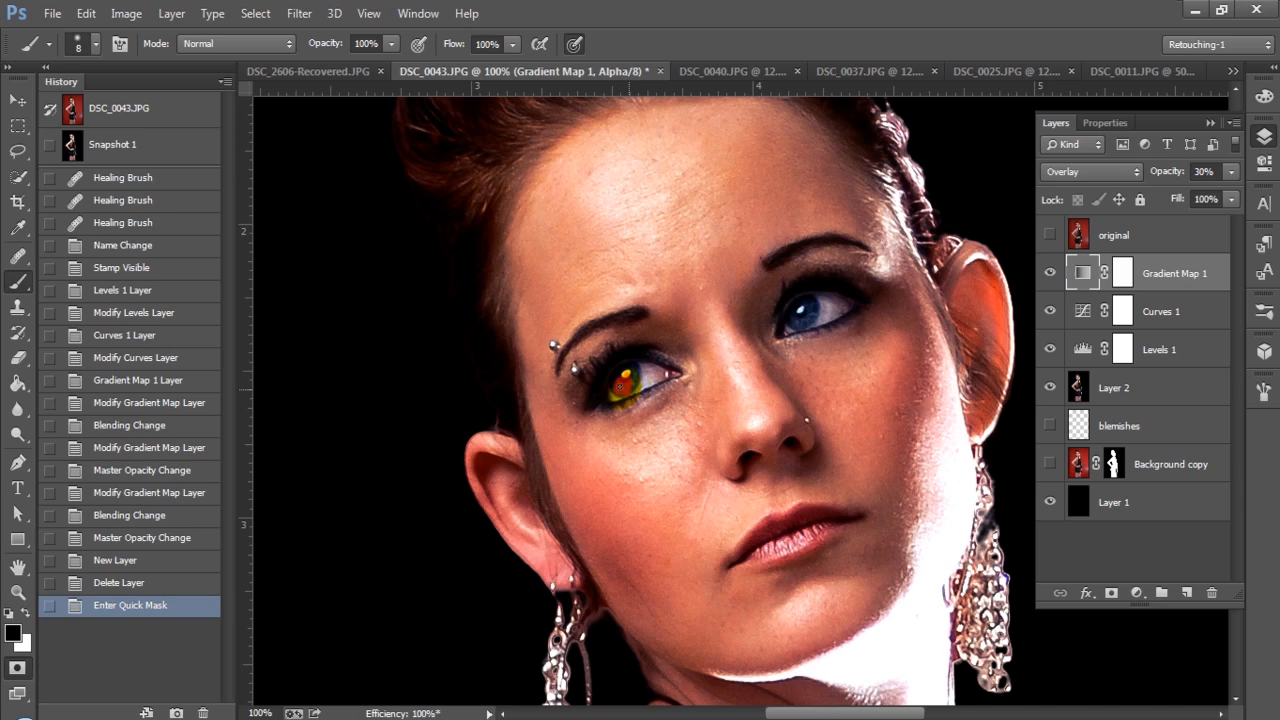
Paint the Quick Mask over both irises and add a layer mask to the Gradient Map layer
click(628, 378)
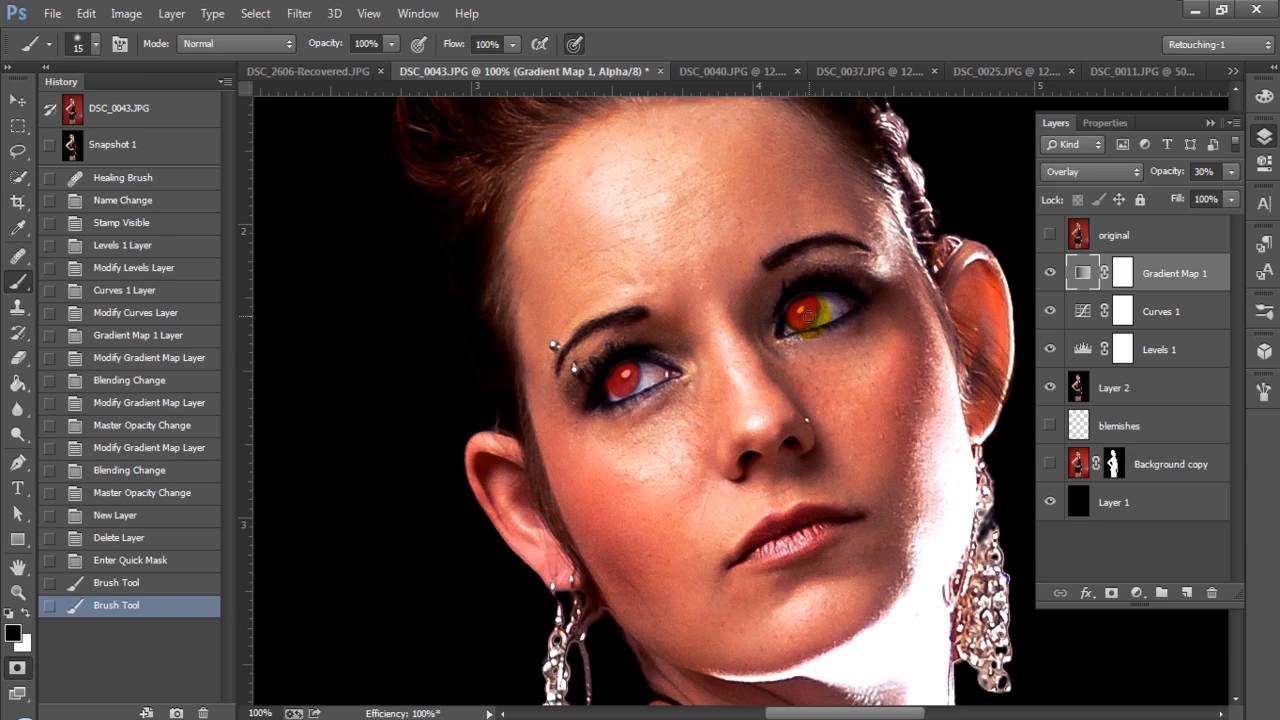
drag(805, 315, 800, 335)
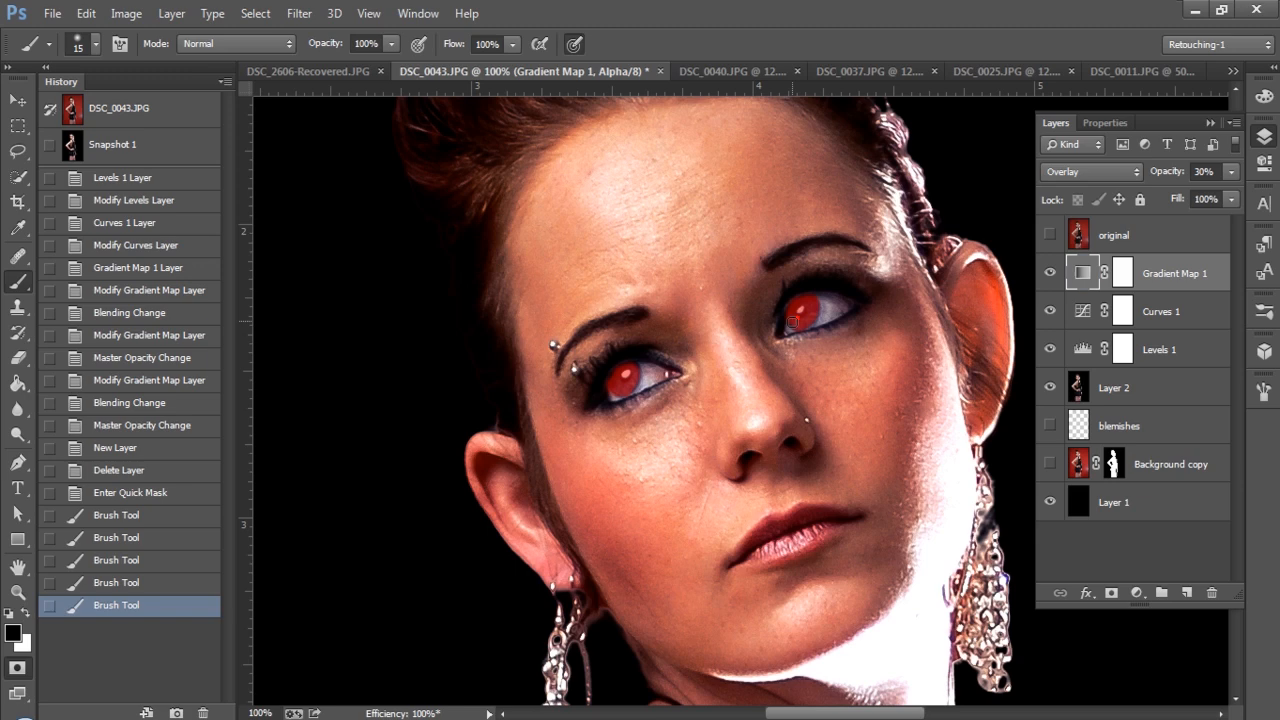
click(1112, 592)
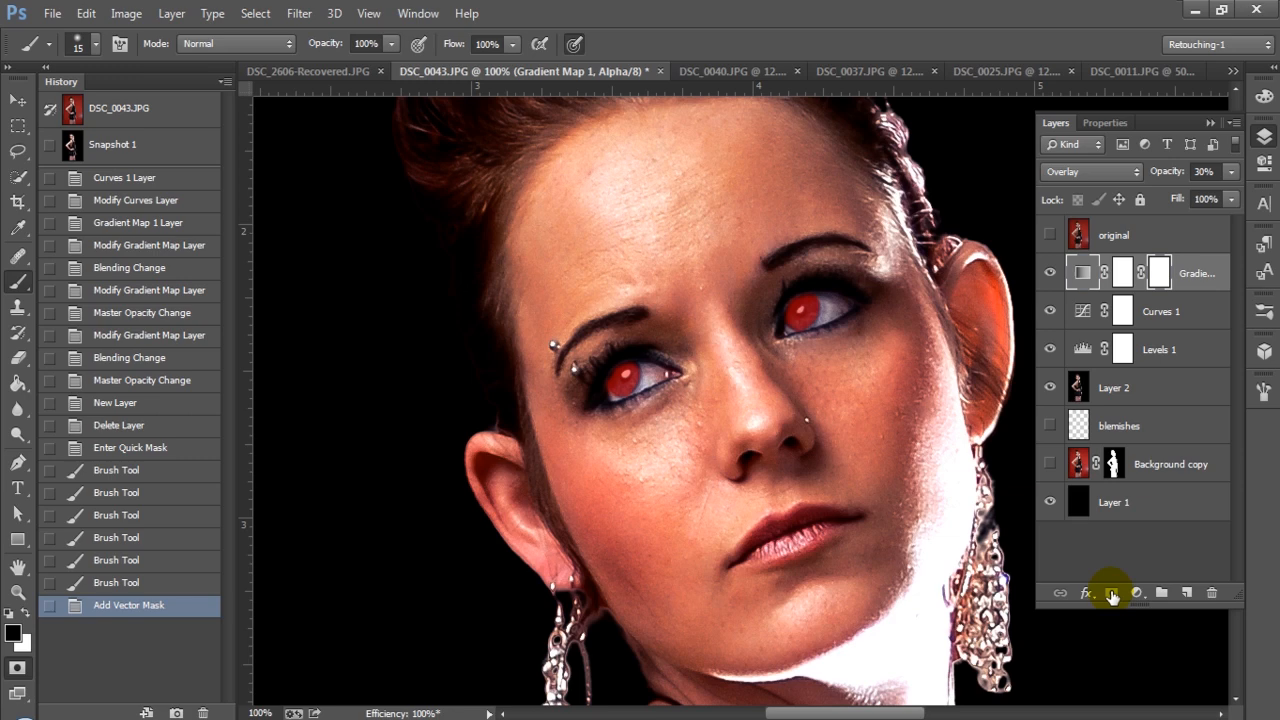
Add a Hue/Saturation adjustment layer with Colorize enabled for the irises
click(1136, 593)
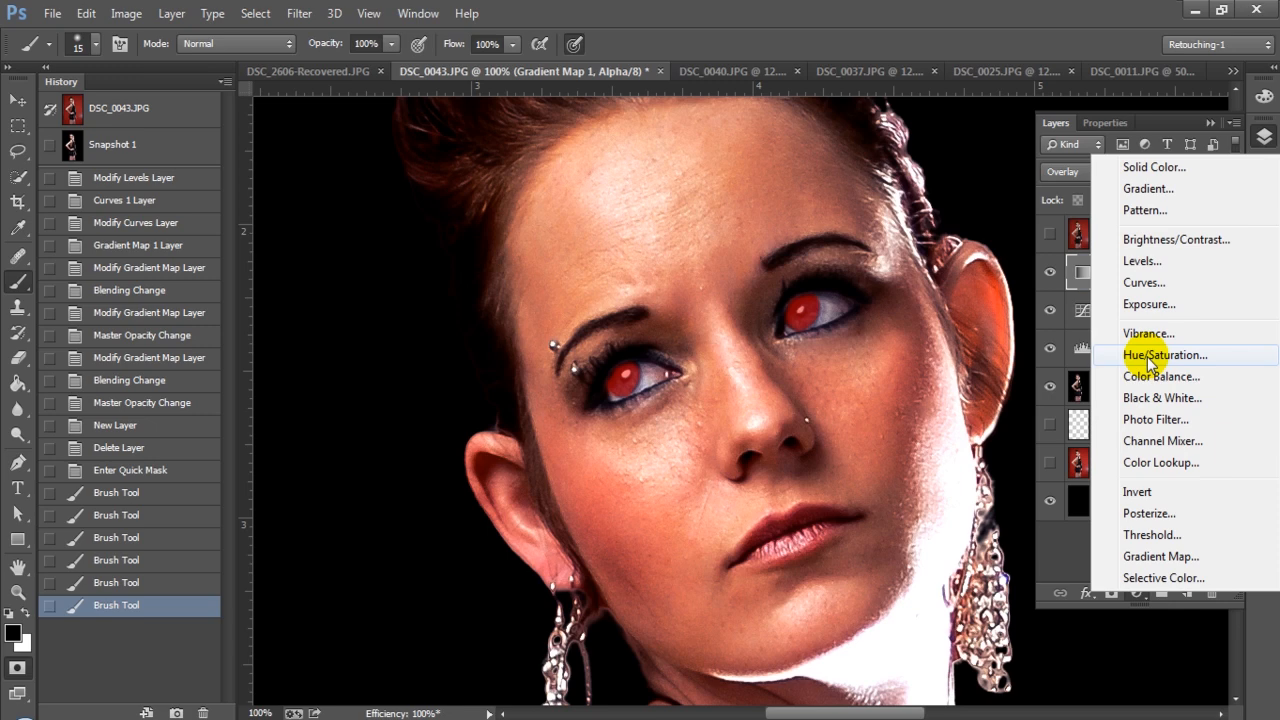
click(1166, 355)
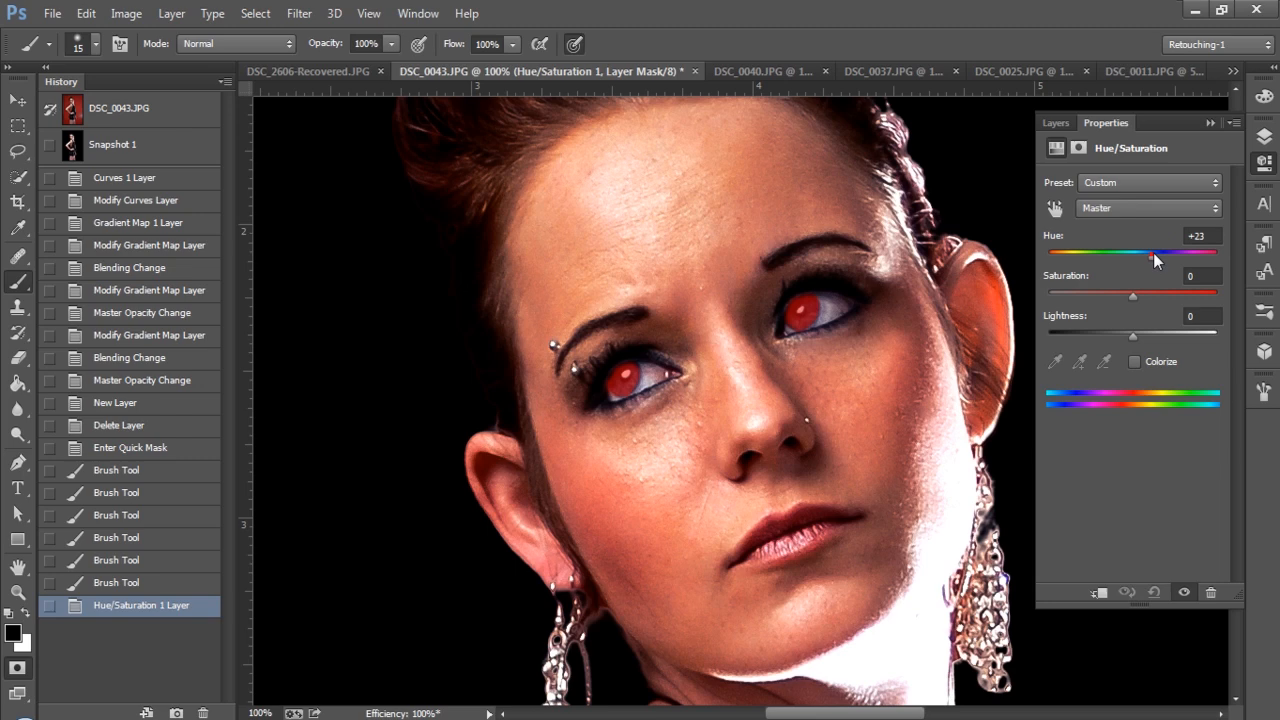
click(1134, 361)
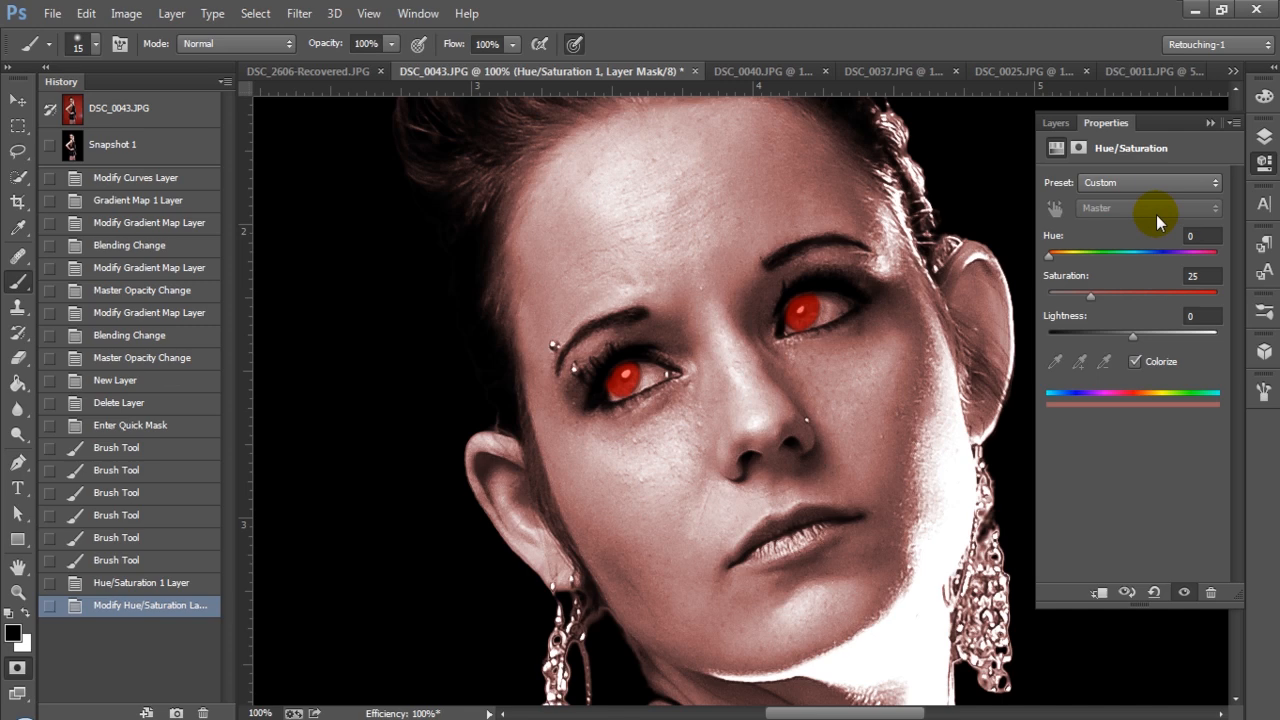
click(1055, 122)
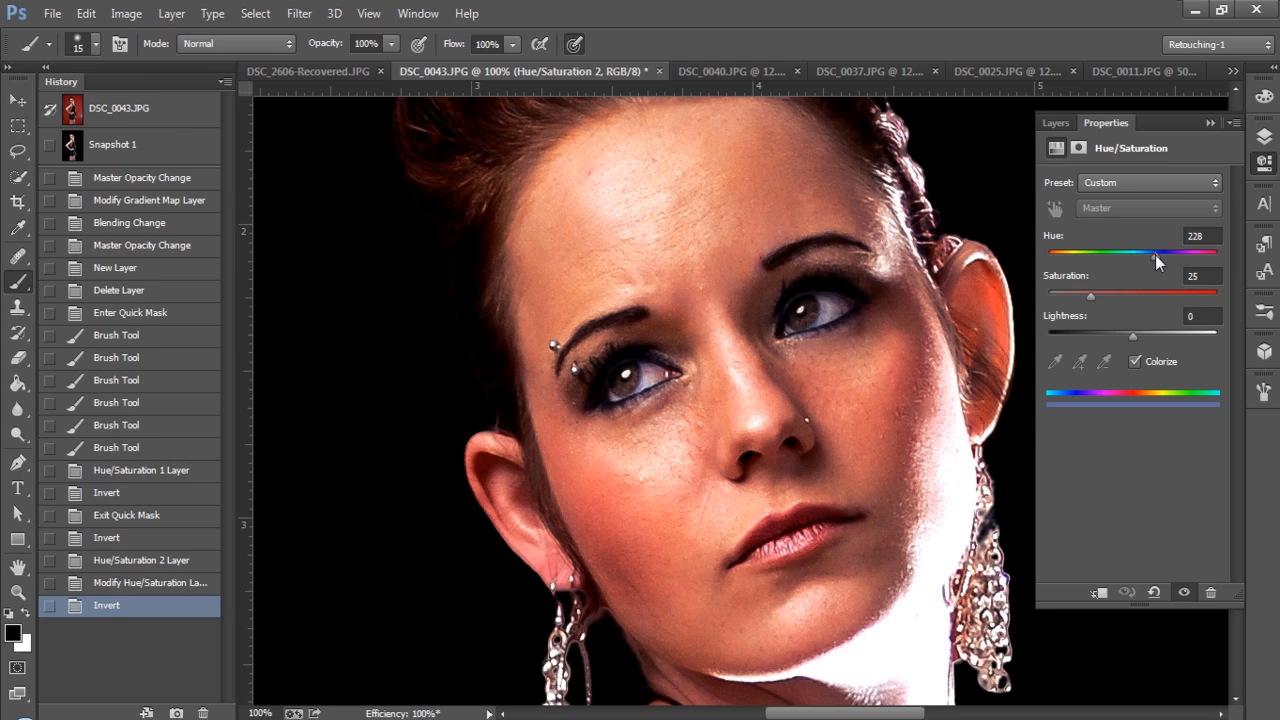
Tint the irises blue at about Hue 224 and Saturation 58, then turn Colorize off
drag(1091, 291, 1143, 291)
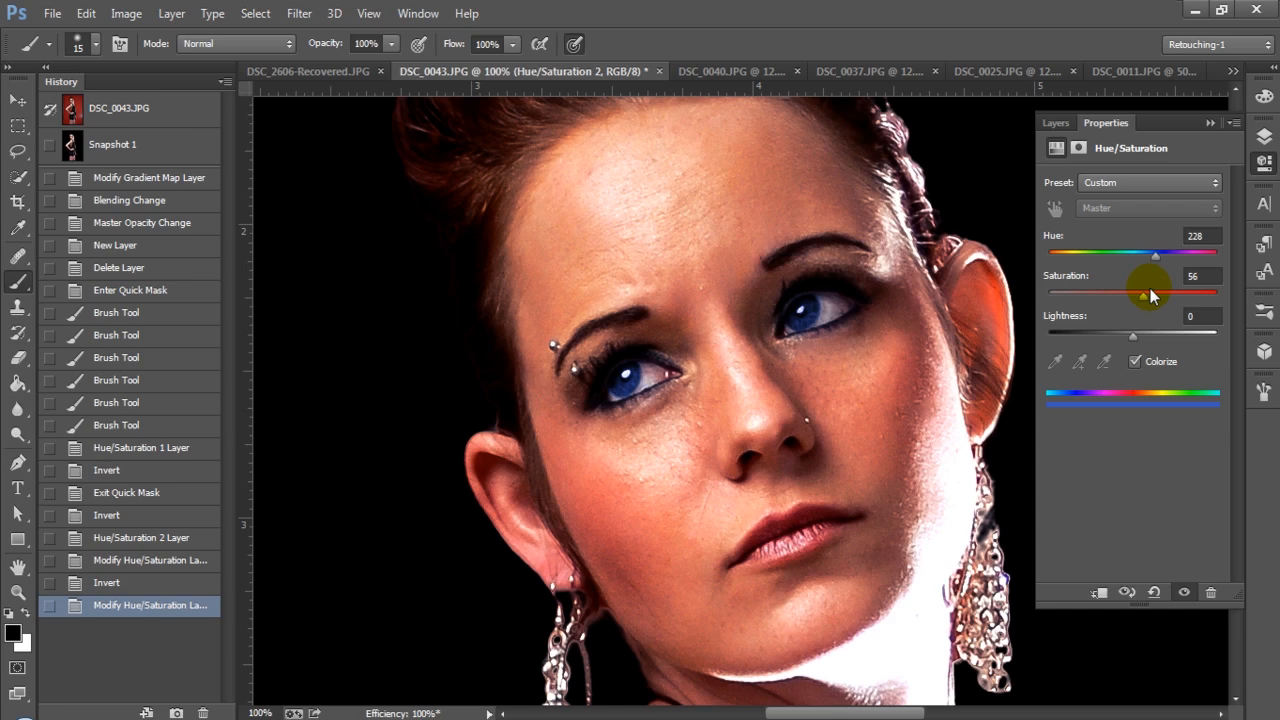
drag(1156, 255, 1124, 255)
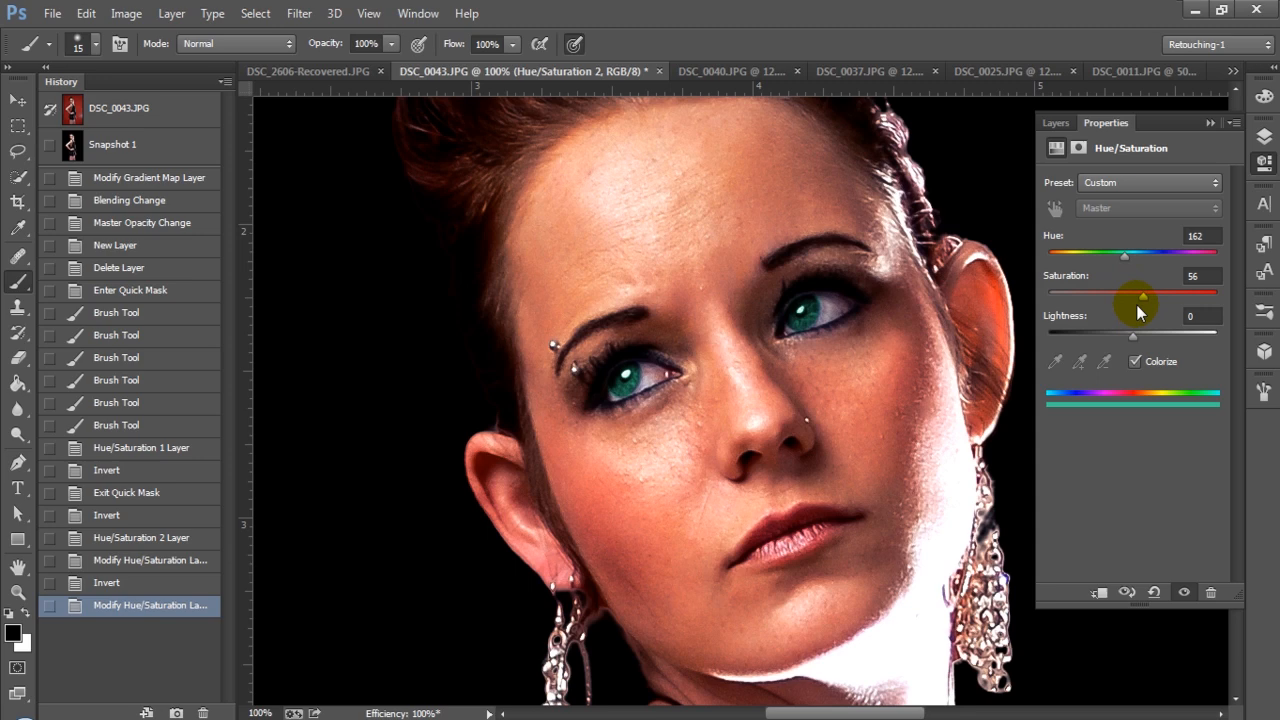
drag(1140, 291, 1133, 291)
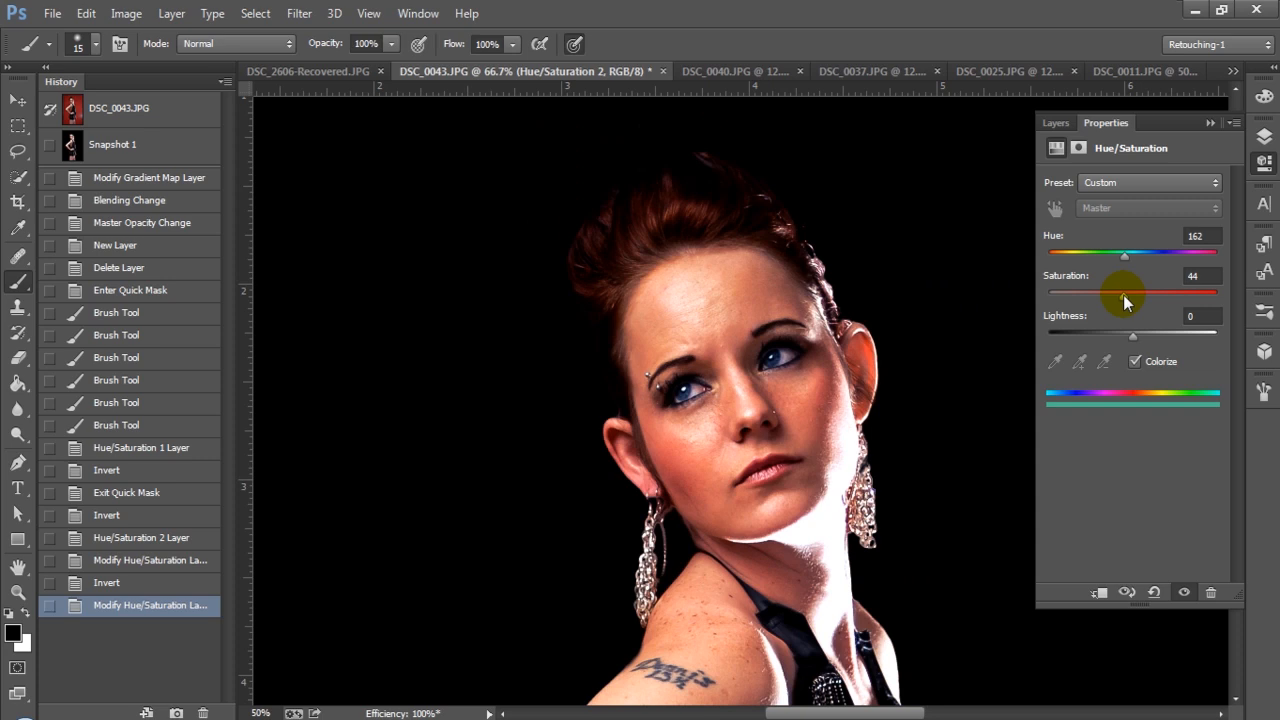
drag(1125, 293, 1147, 293)
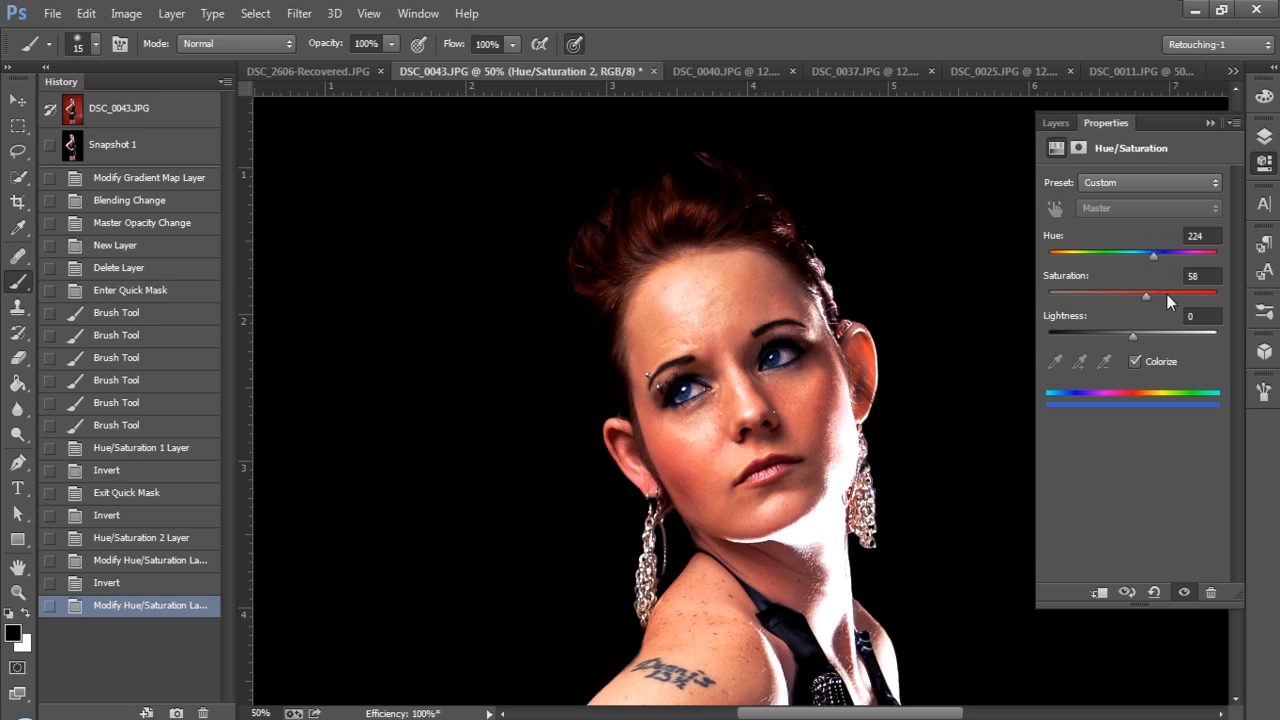
click(1135, 361)
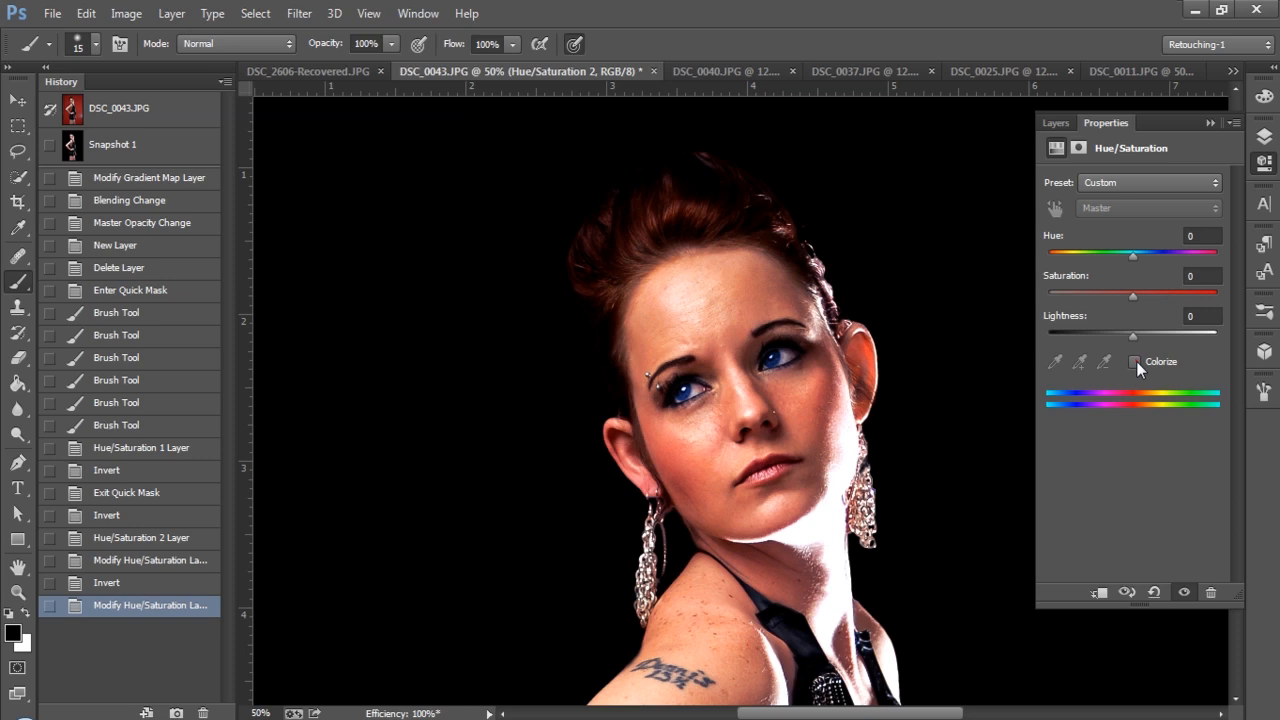
Set the eye adjustment to Saturation +34 and Hue +7 without Colorize and return to the Layers list
drag(1132, 295, 1058, 295)
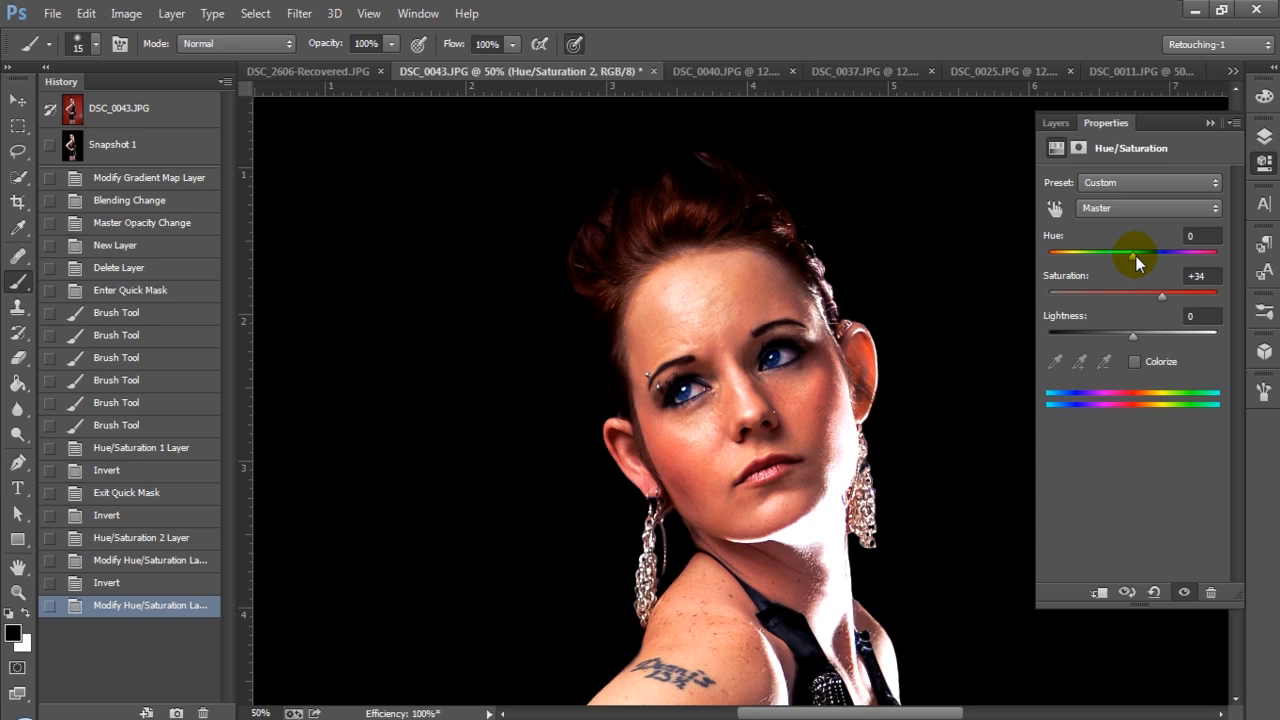
drag(1133, 253, 1138, 253)
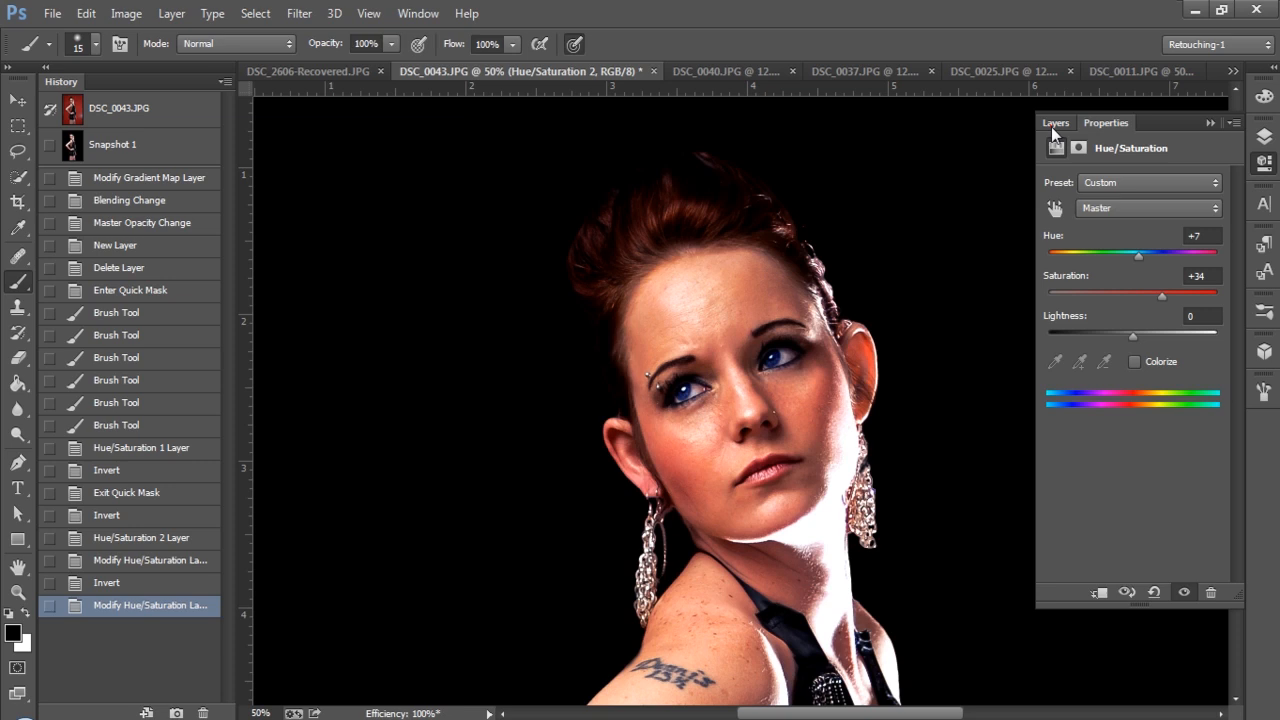
click(1055, 122)
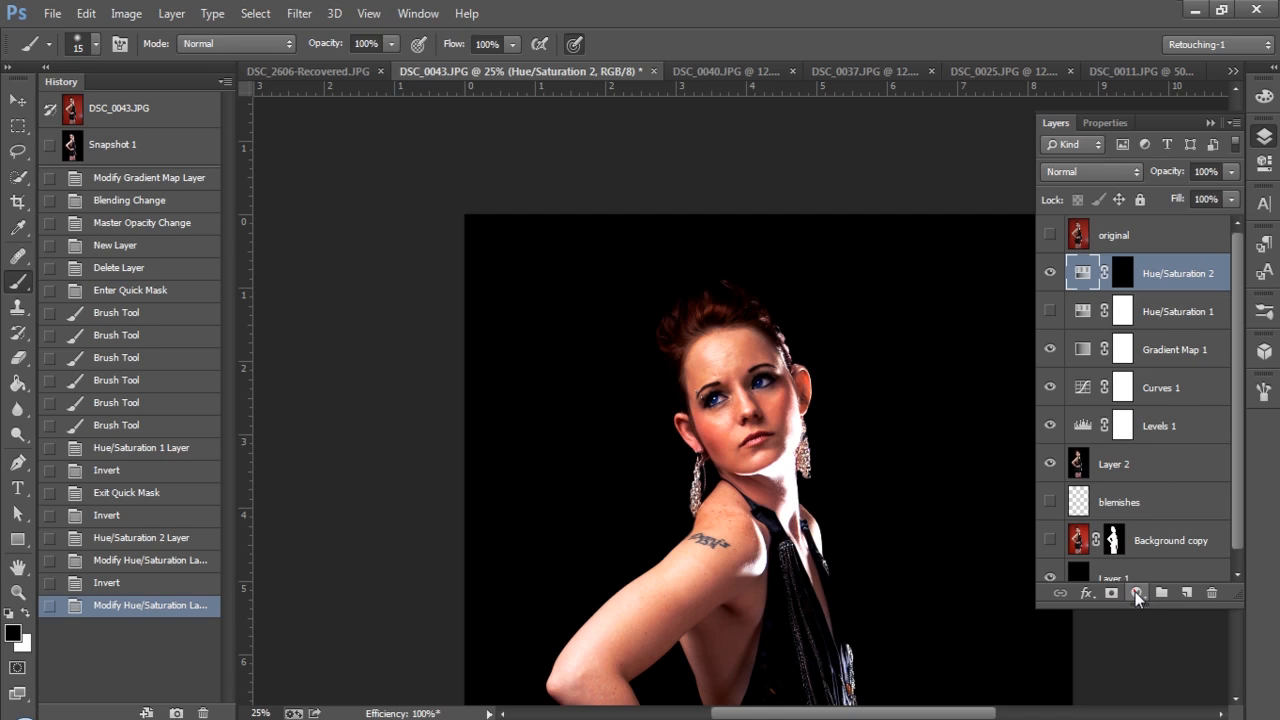
Add a new 50% gray-filled Layer 3 on top and set its blend mode to Overlay
click(1161, 592)
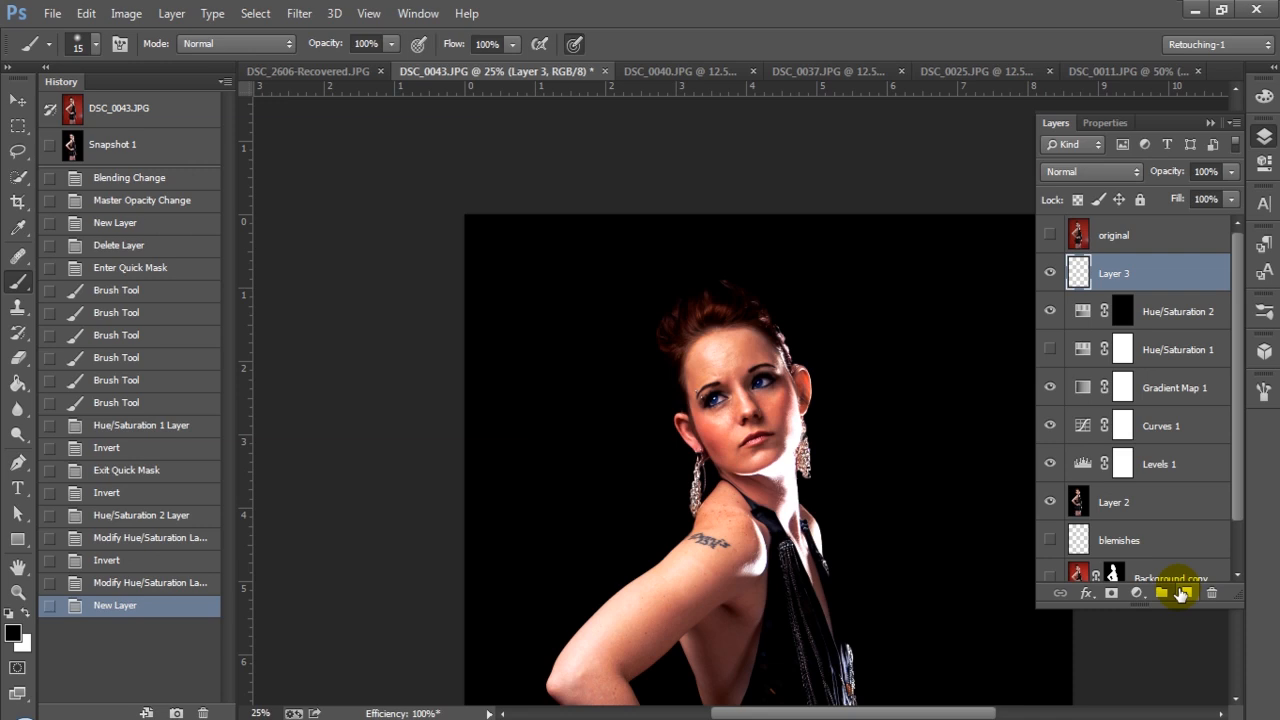
mouse_move(1135, 593)
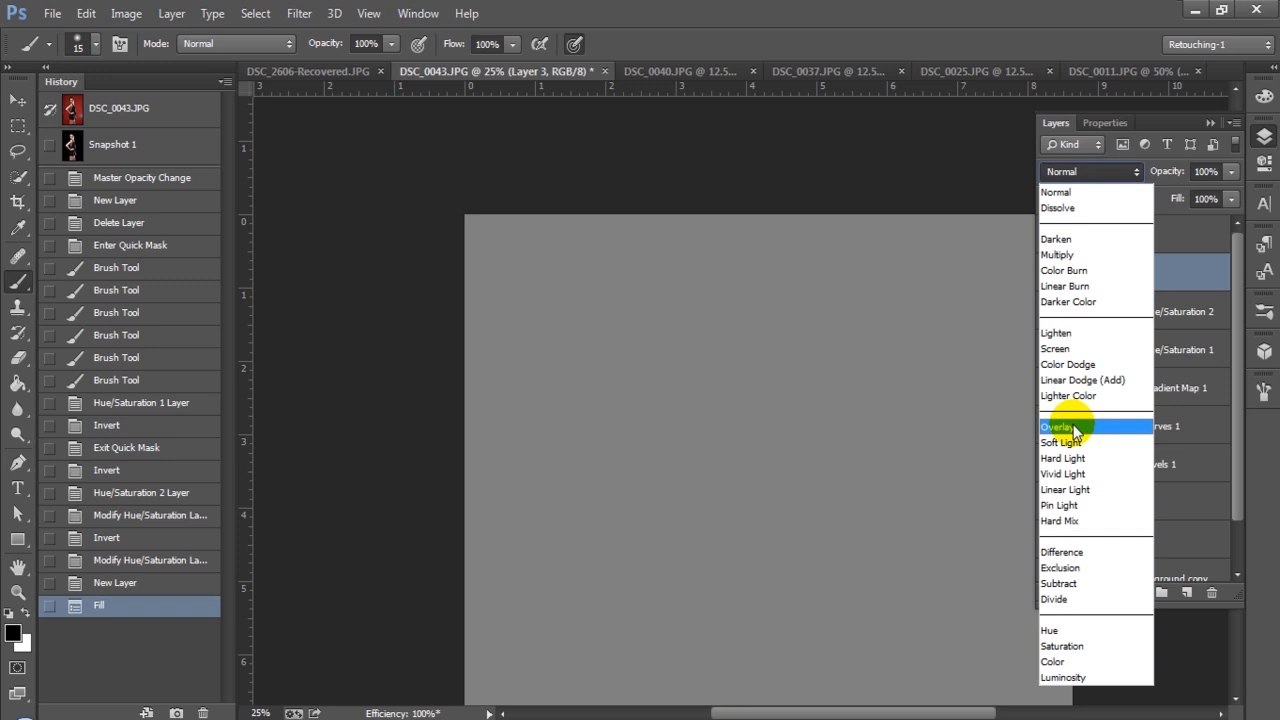
click(1058, 427)
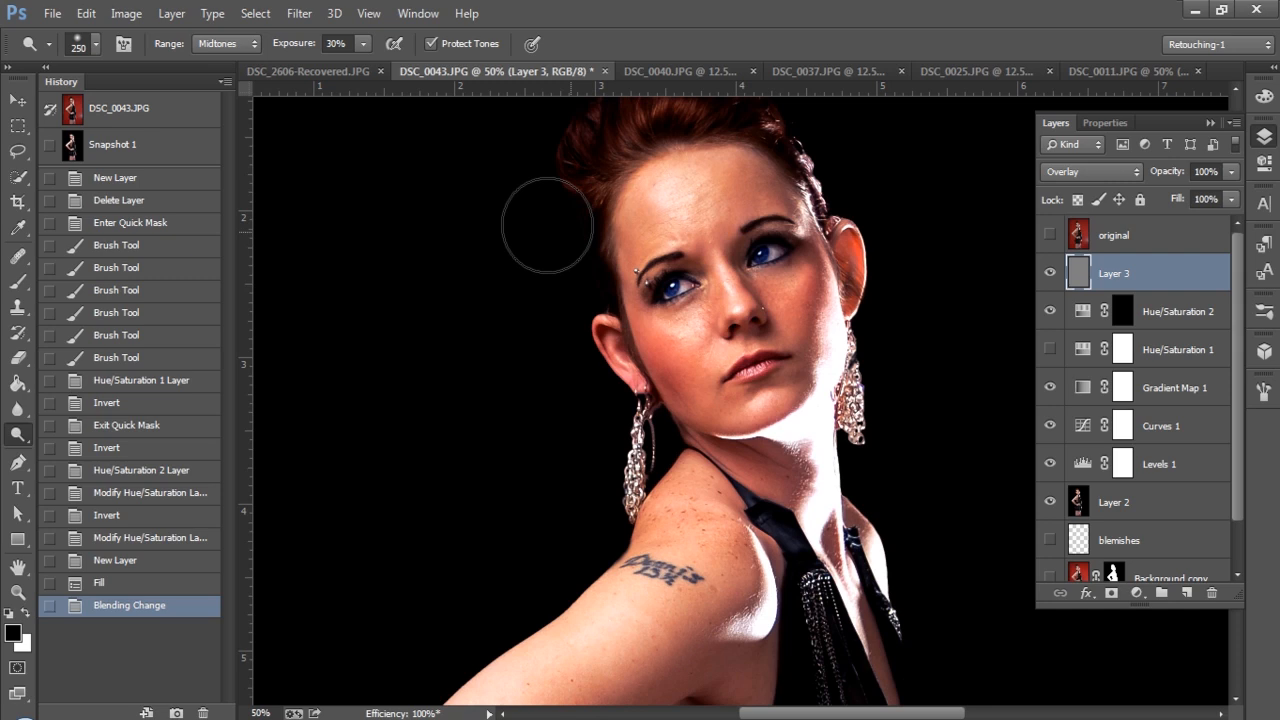
Dodge the highlights on the model's shoulder and upper arm at Midtones, 30% exposure
drag(547, 225, 810, 160)
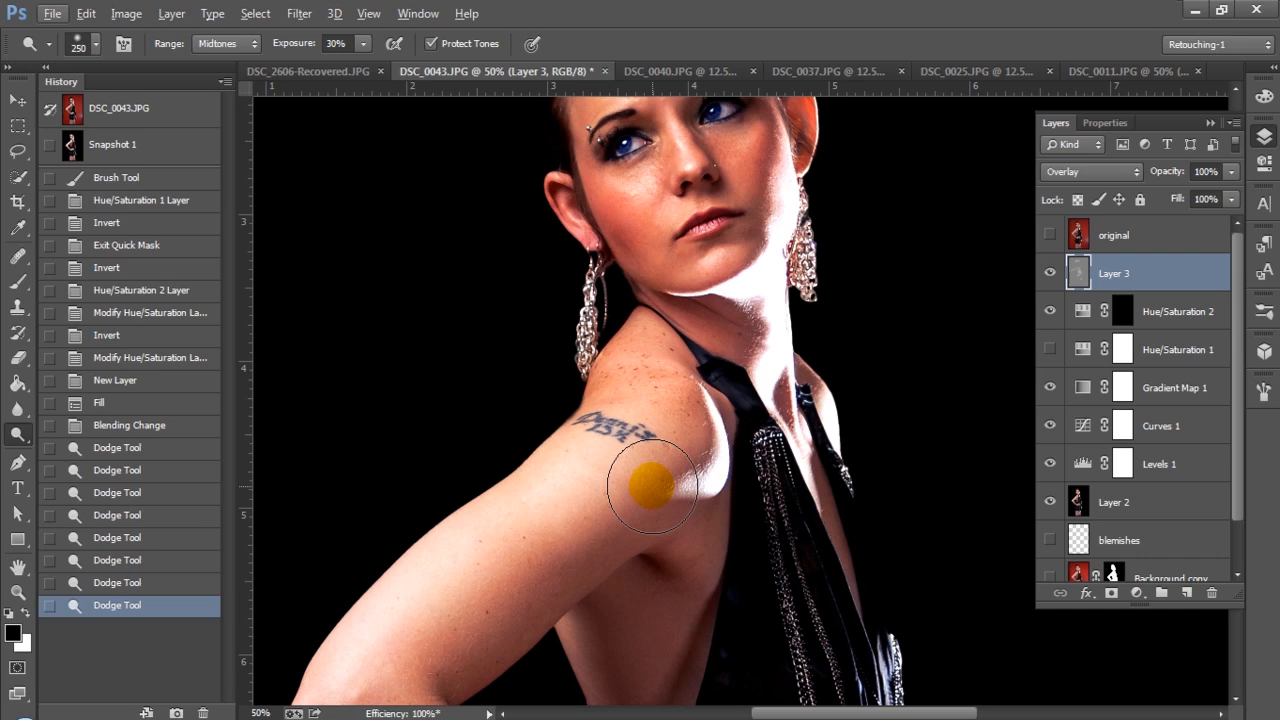
drag(650, 490, 440, 670)
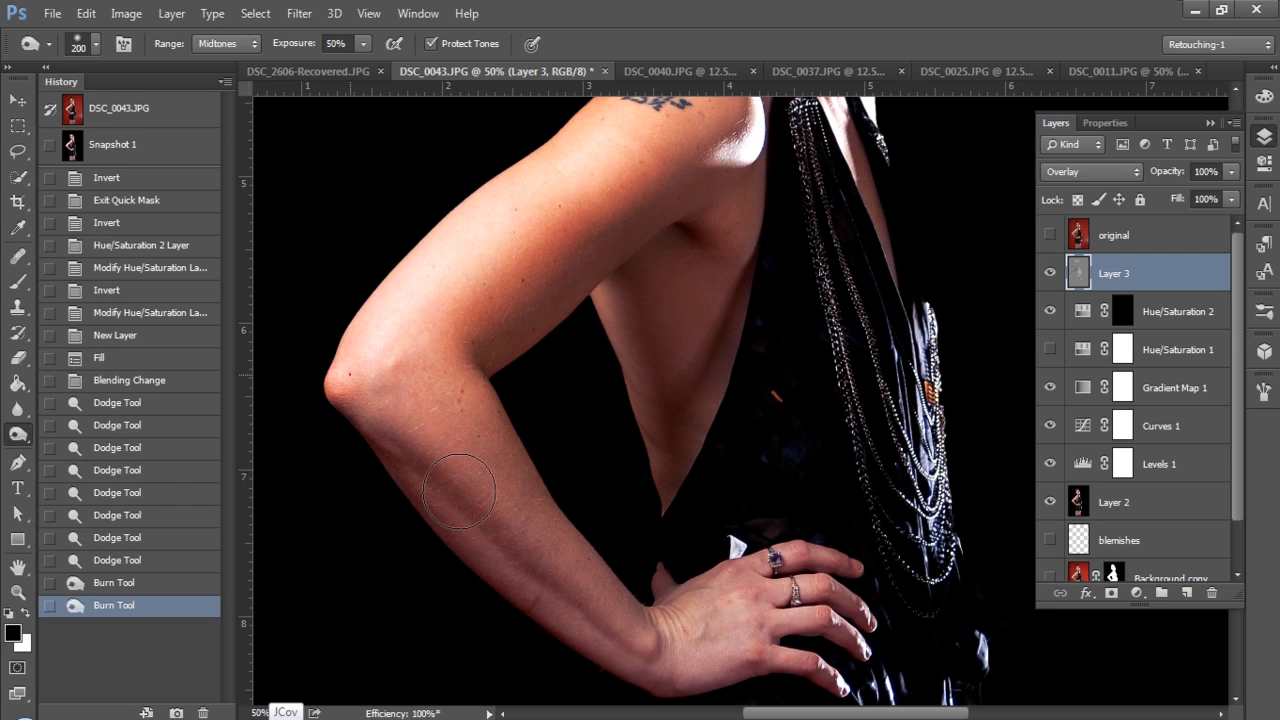
Burn the forearm and wrist shadows at 50% exposure, then dodge the forearm below the elbow
drag(460, 490, 630, 640)
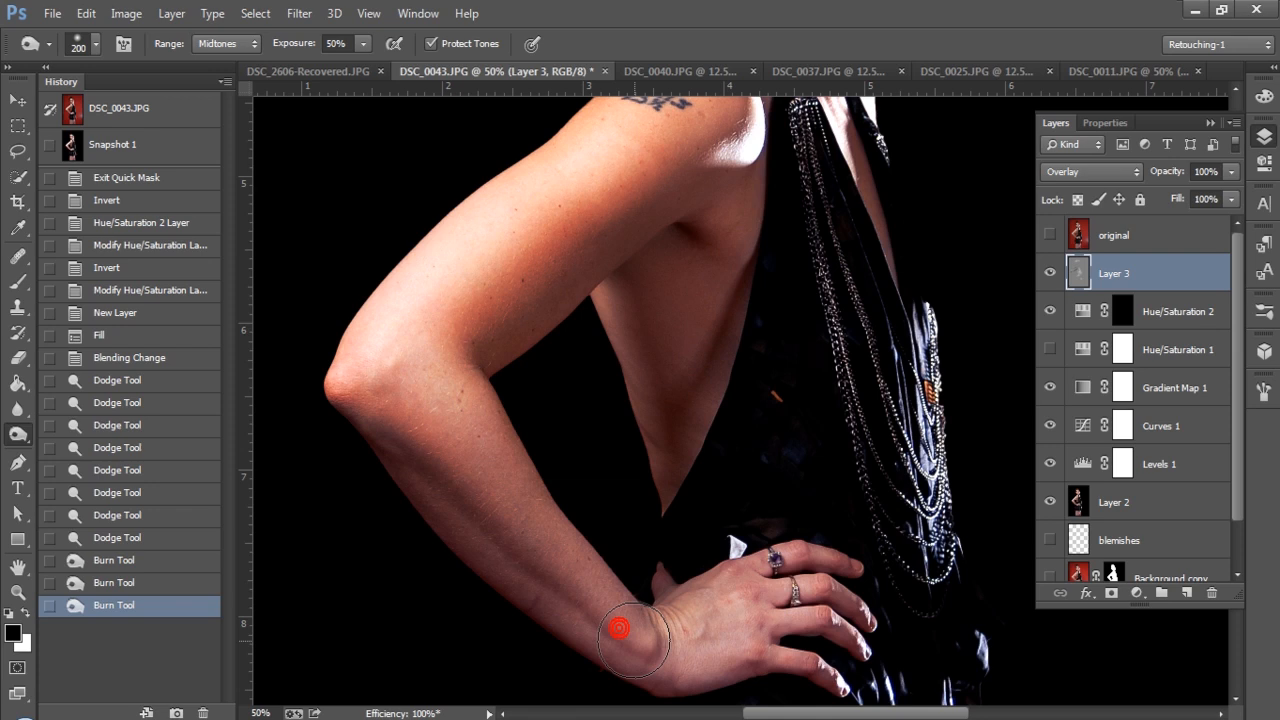
drag(630, 630, 410, 480)
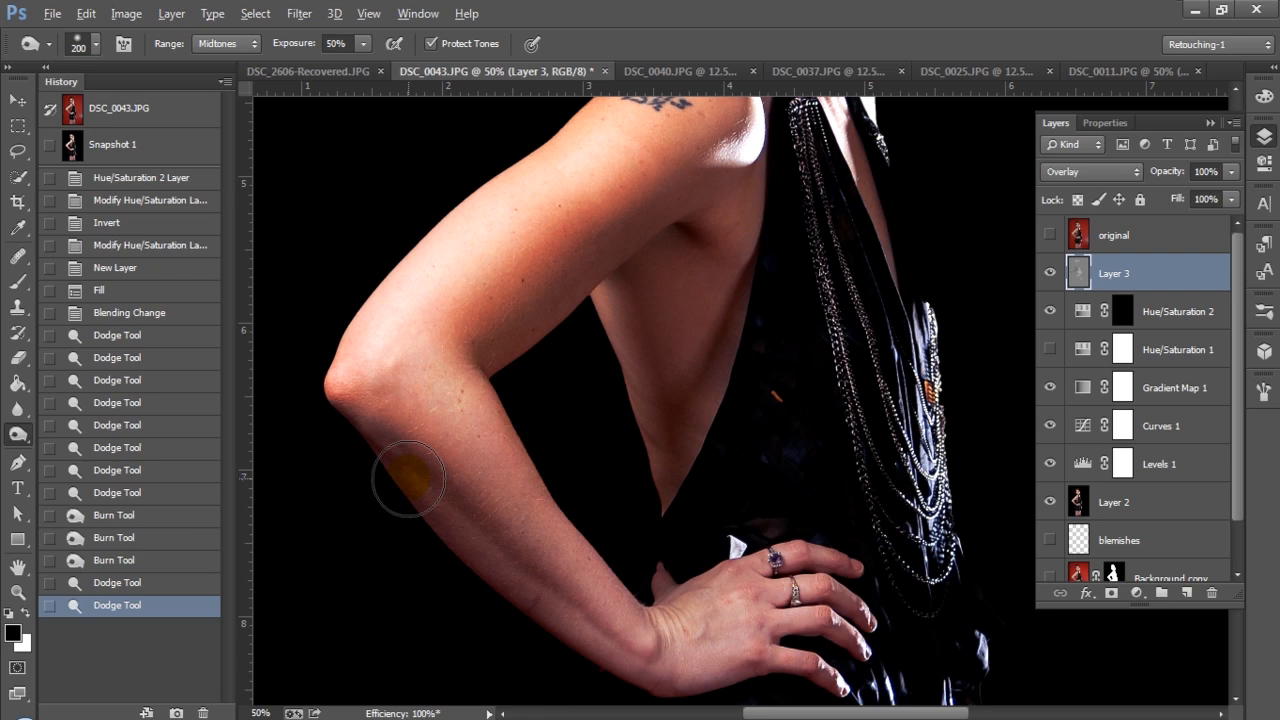
drag(408, 478, 340, 415)
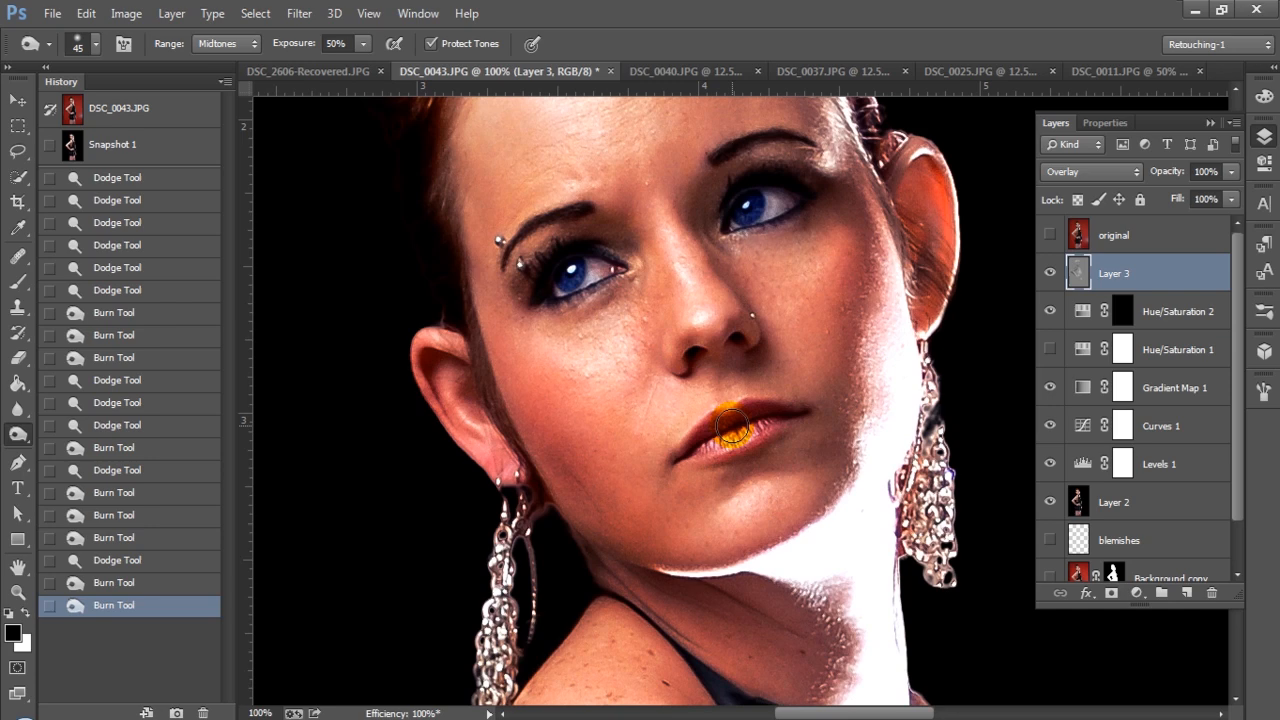
Burn the model's lips with a 45 px brush to deepen them
click(730, 430)
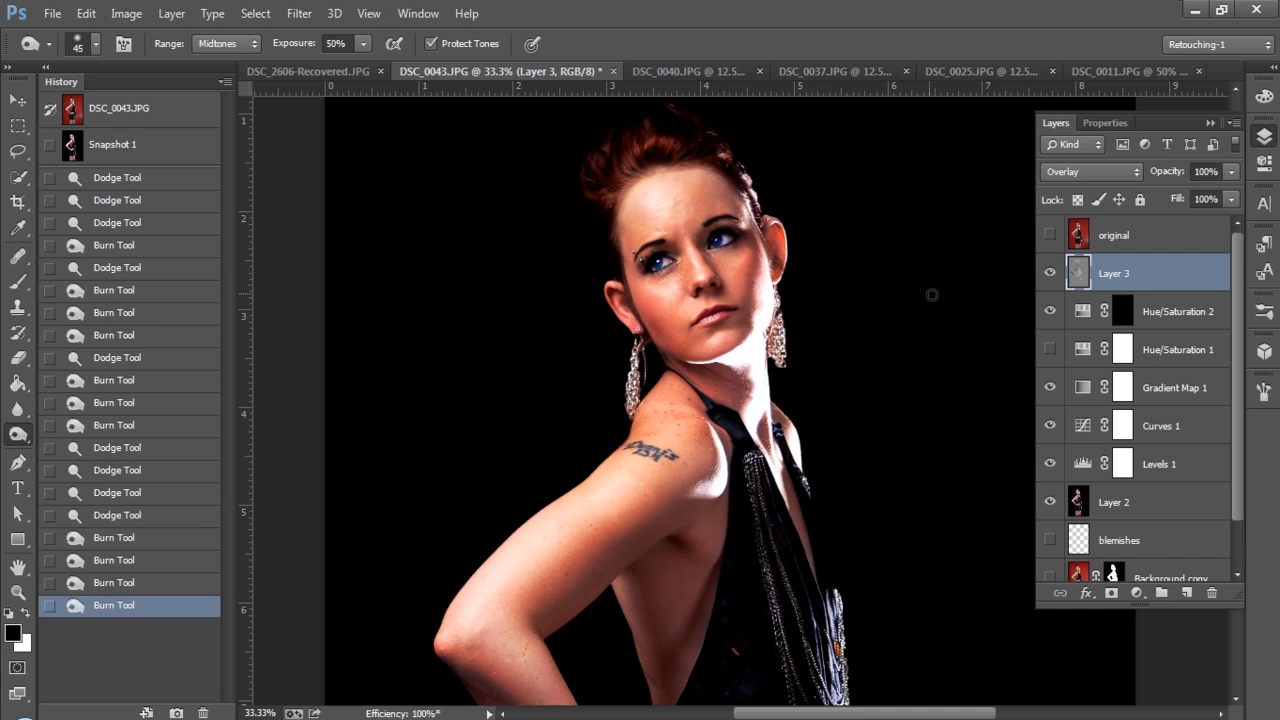
Toggle the original red-background photo for a before/after comparison and hide Gradient Map 1
click(1050, 235)
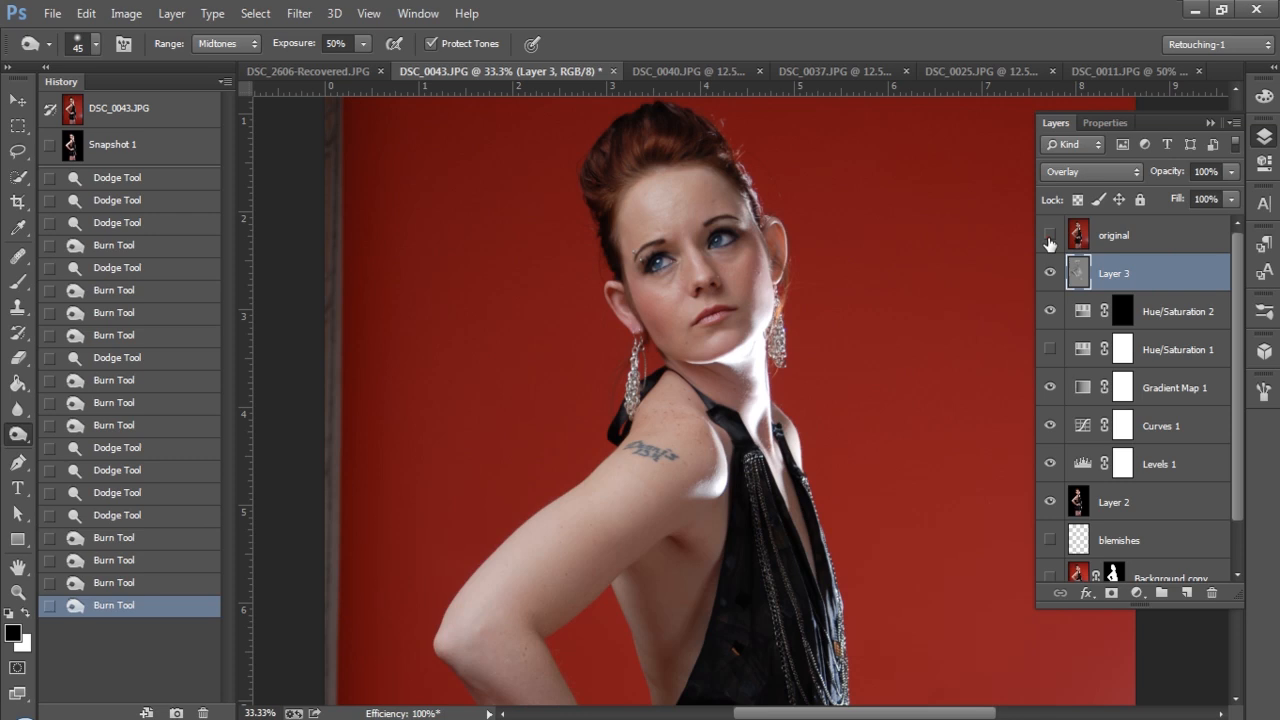
click(1049, 235)
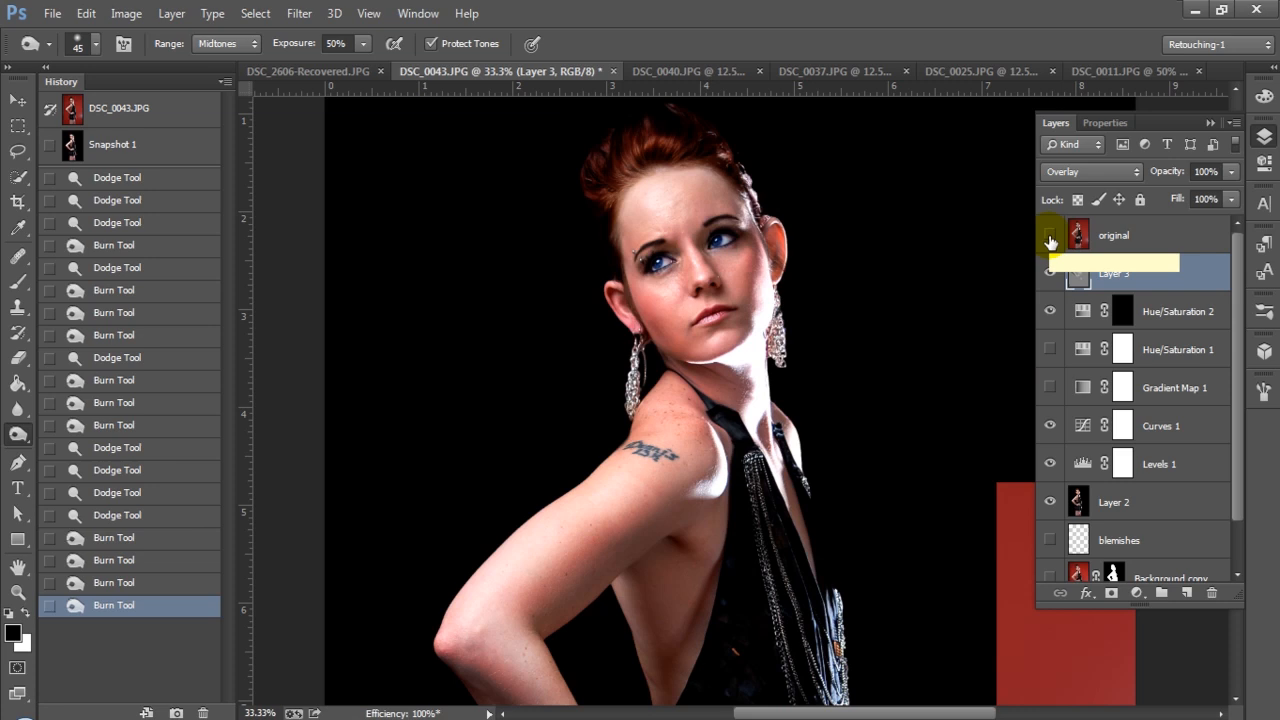
click(1113, 272)
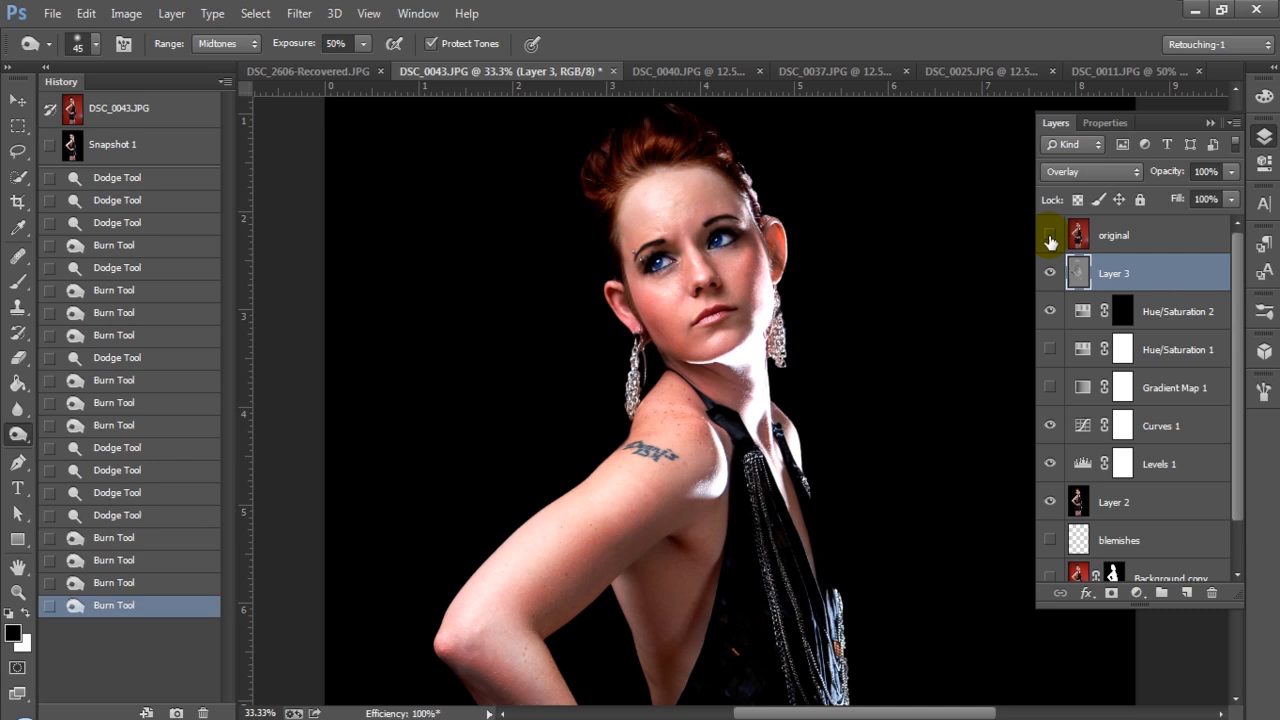